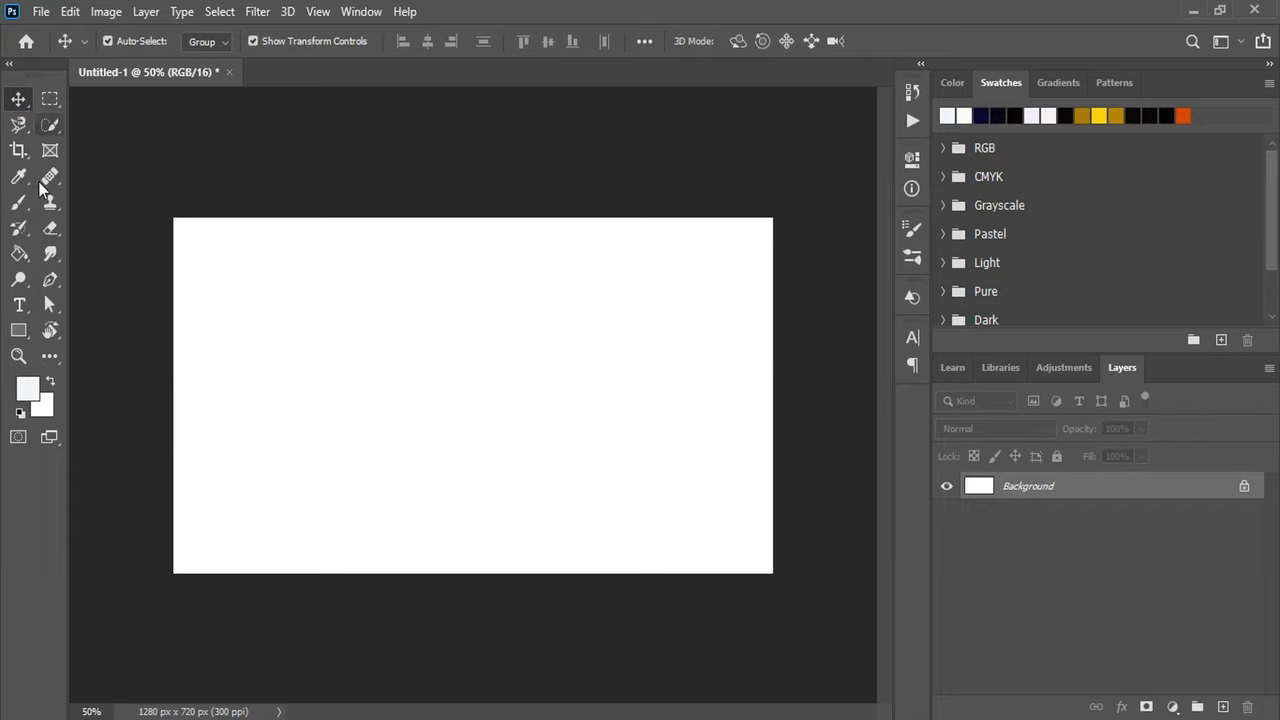
# Add the word XIAMA as a text layer, scale it up large and centre it on the canvas
pyautogui.click(18, 304)
pyautogui.write('XIAMA')
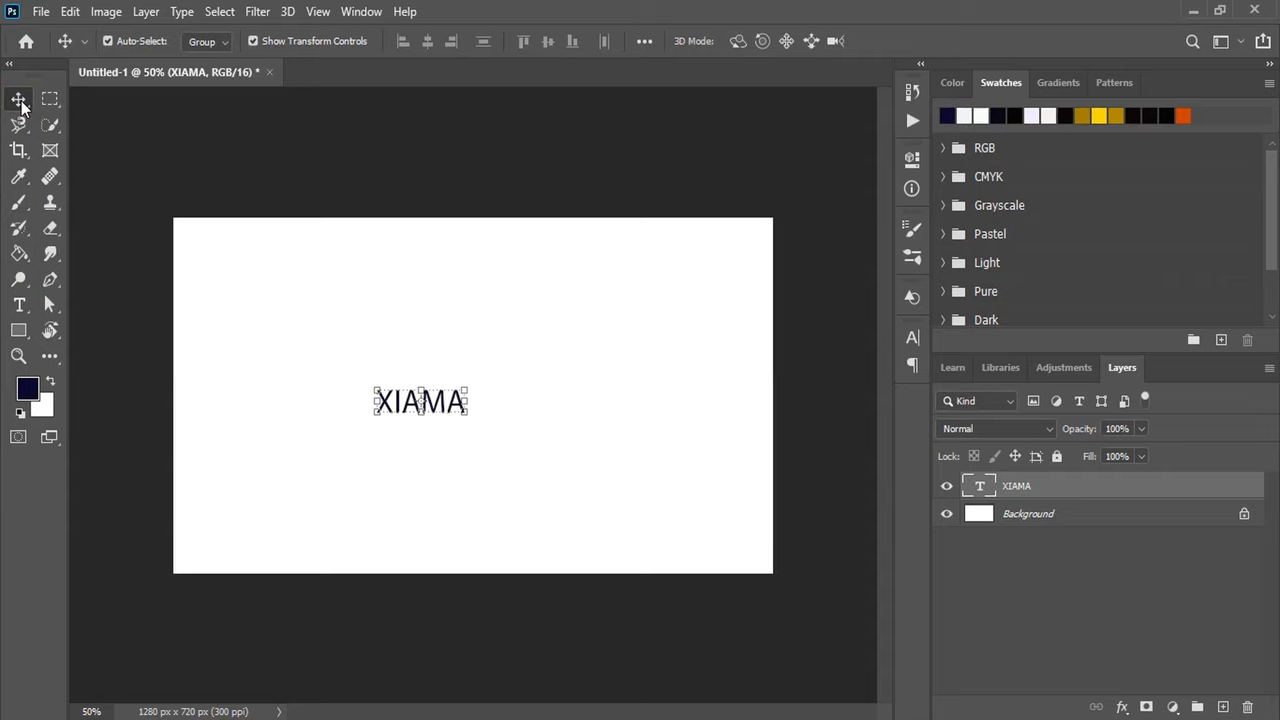
pyautogui.moveTo(466, 418); pyautogui.dragTo(512, 448)
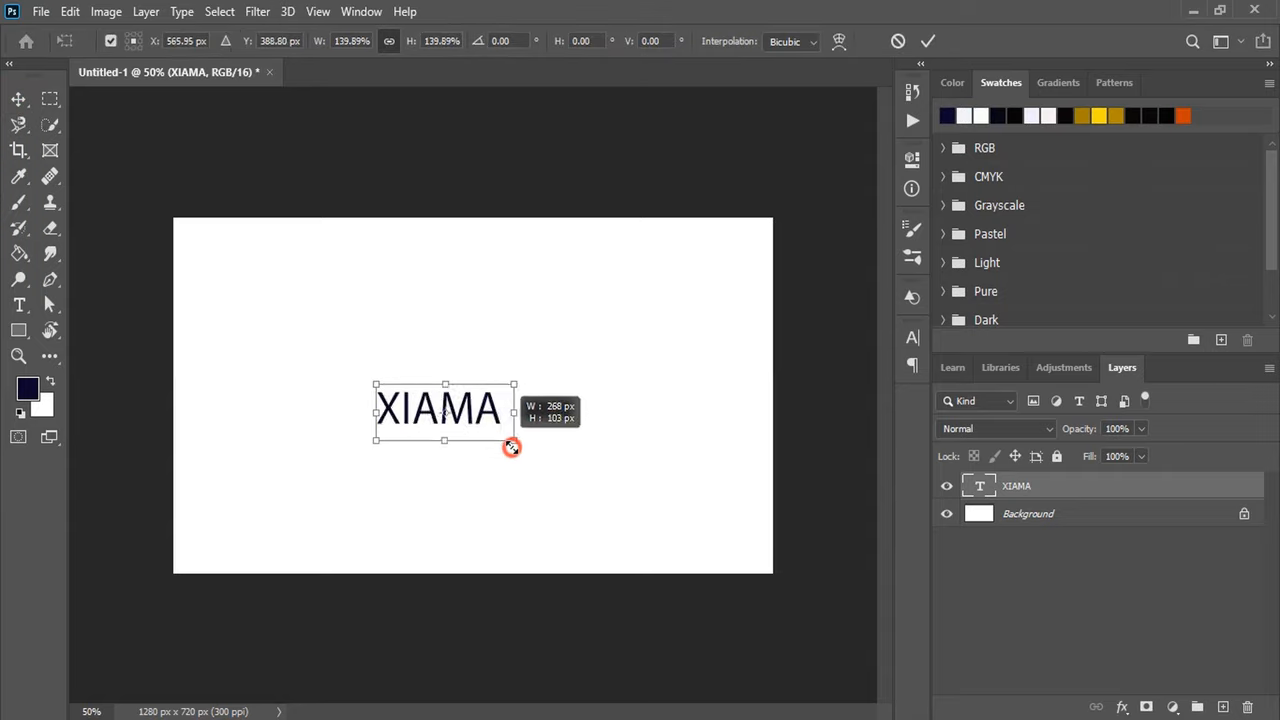
pyautogui.moveTo(512, 448); pyautogui.dragTo(524, 362)
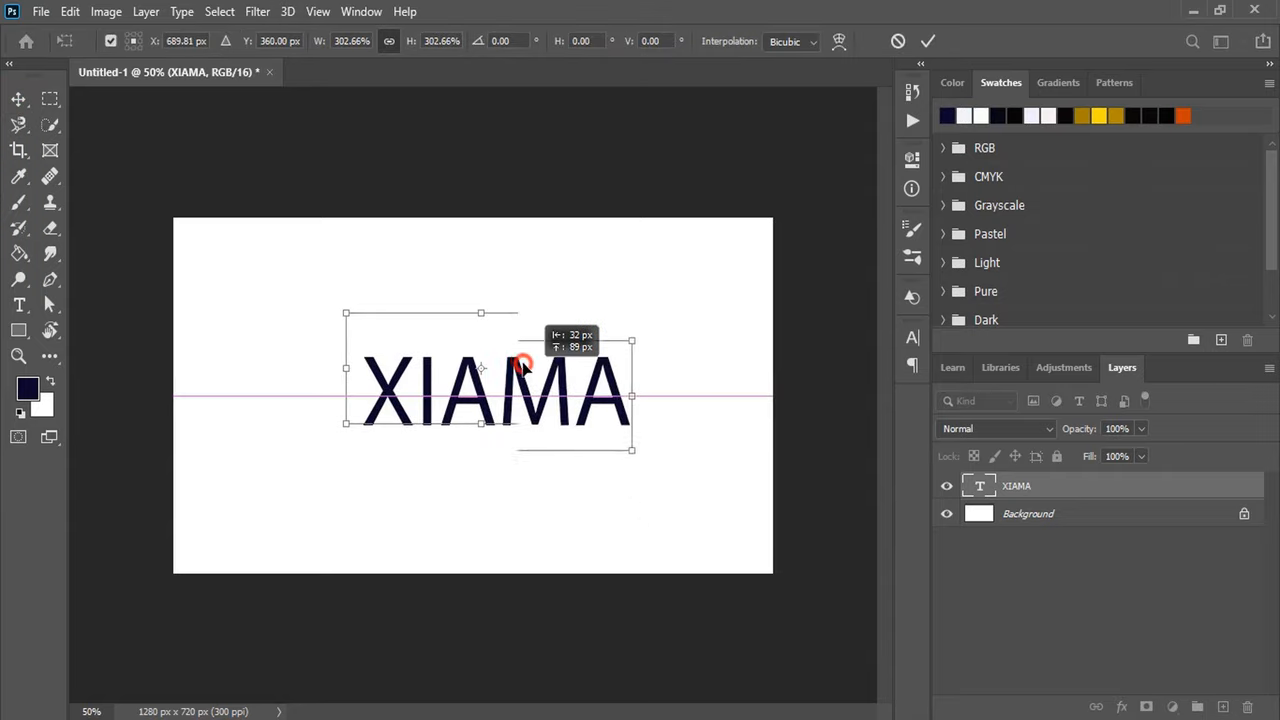
pyautogui.moveTo(520, 364); pyautogui.dragTo(508, 448)
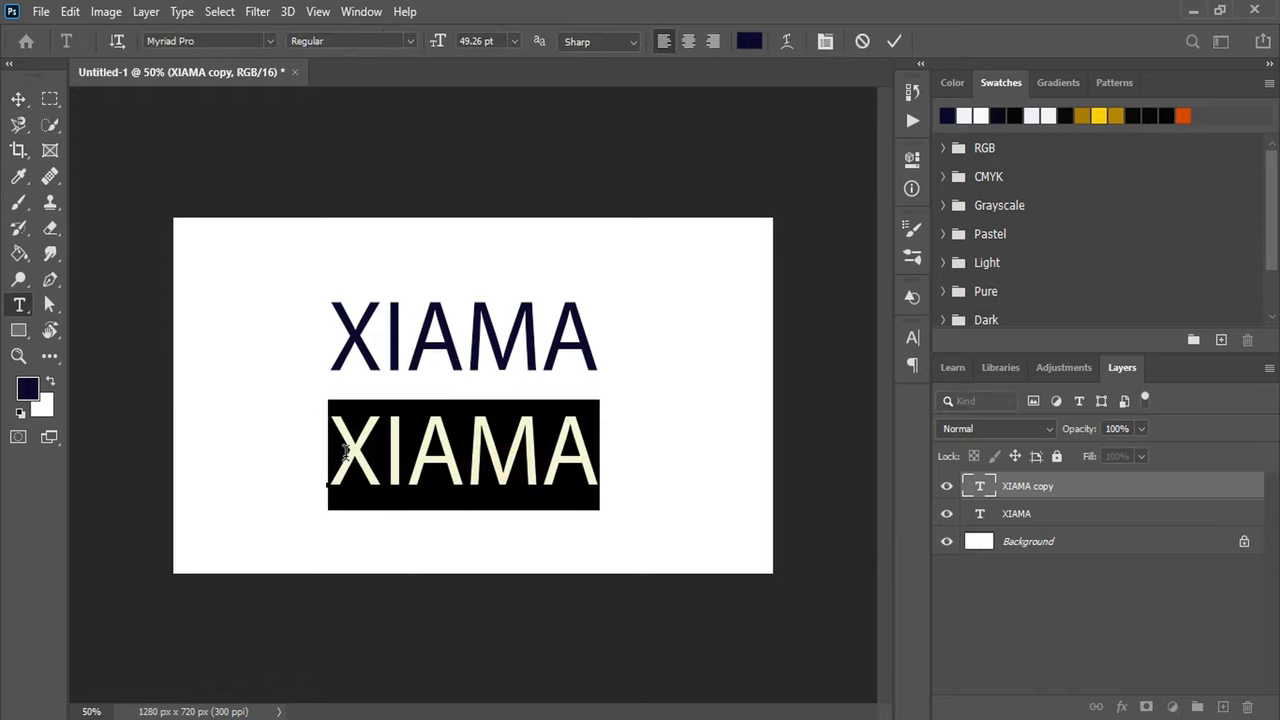
# Retype the duplicate as LOGISTIC, then move it below XIAMA and shrink it
pyautogui.write('LO')
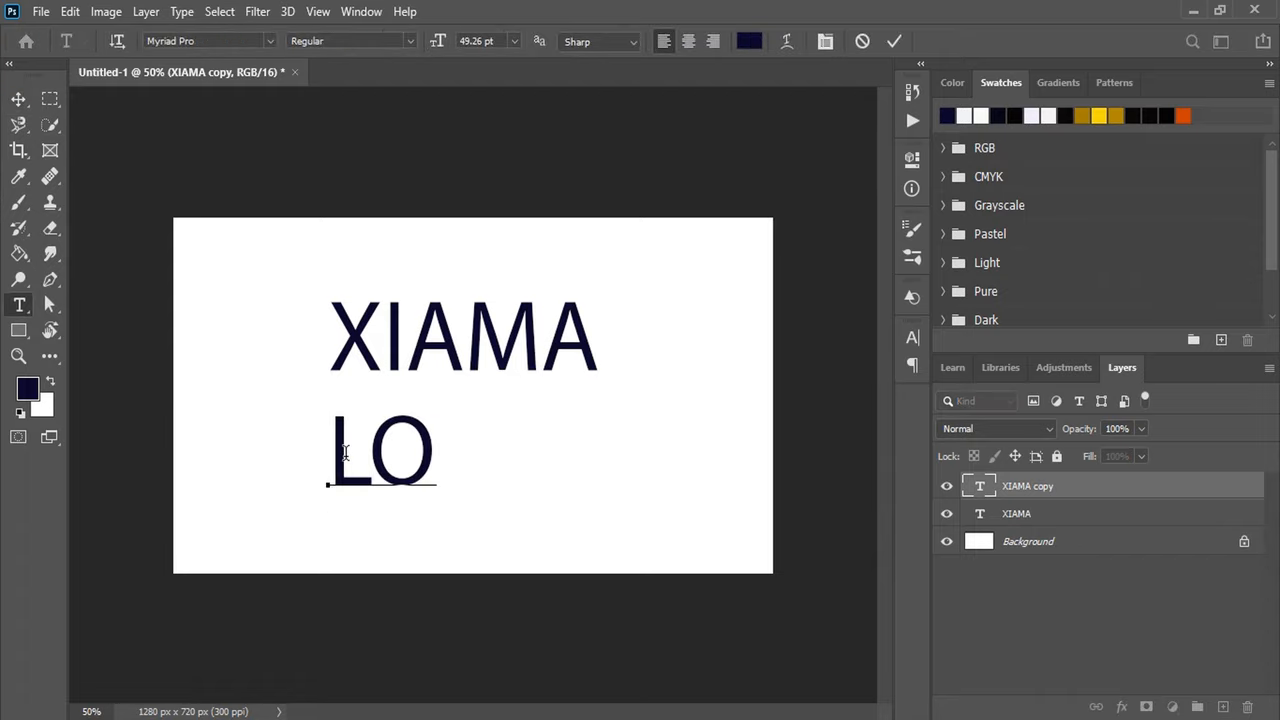
pyautogui.write('GISTIC')
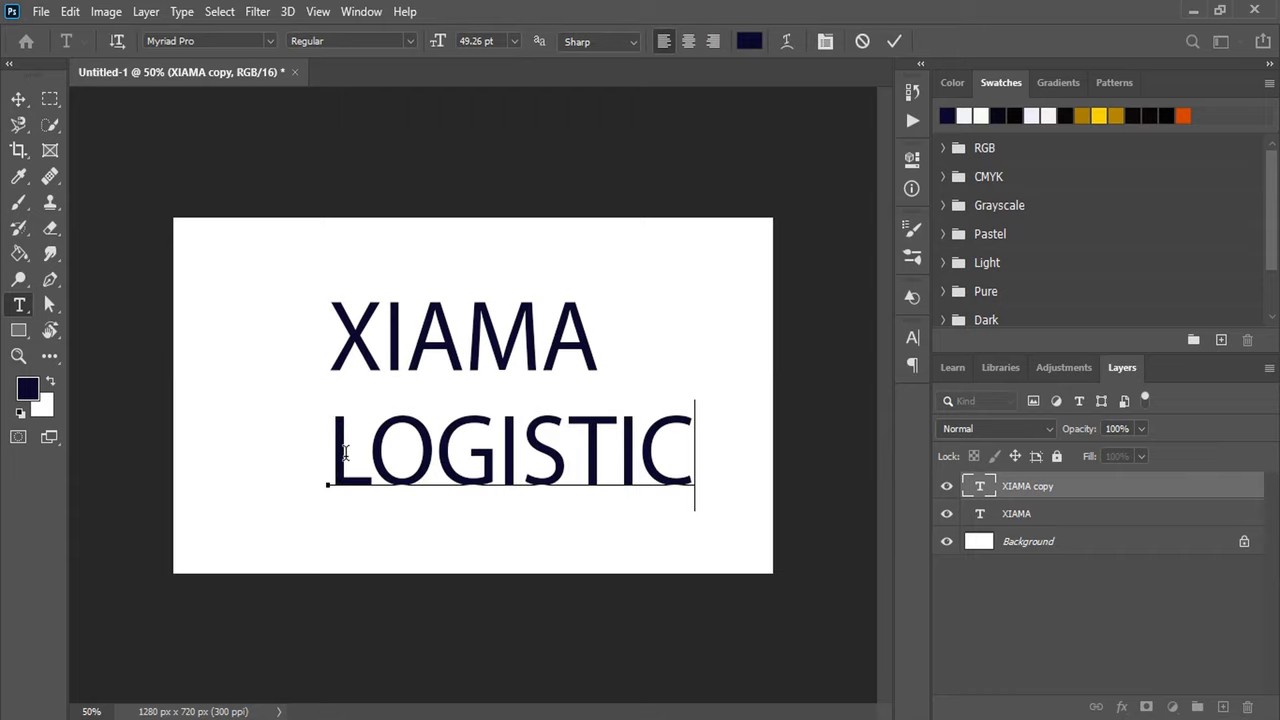
pyautogui.click(18, 100)
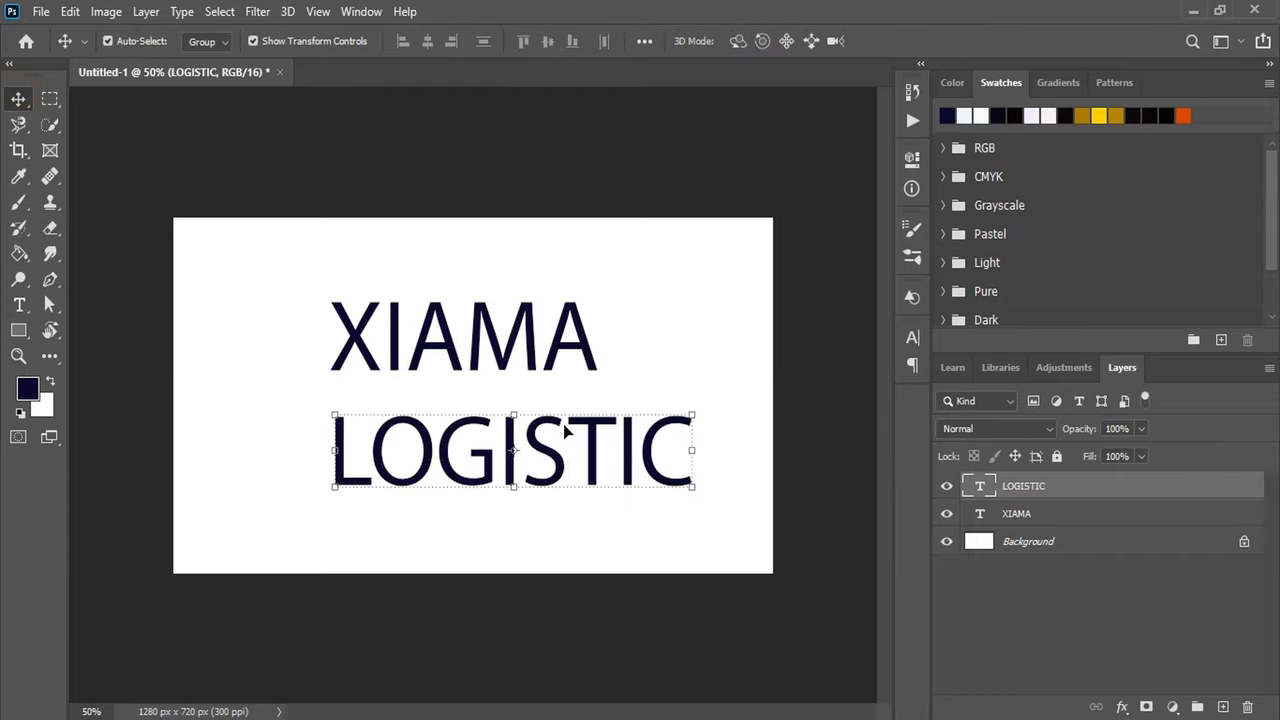
pyautogui.moveTo(510, 450); pyautogui.dragTo(454, 516)
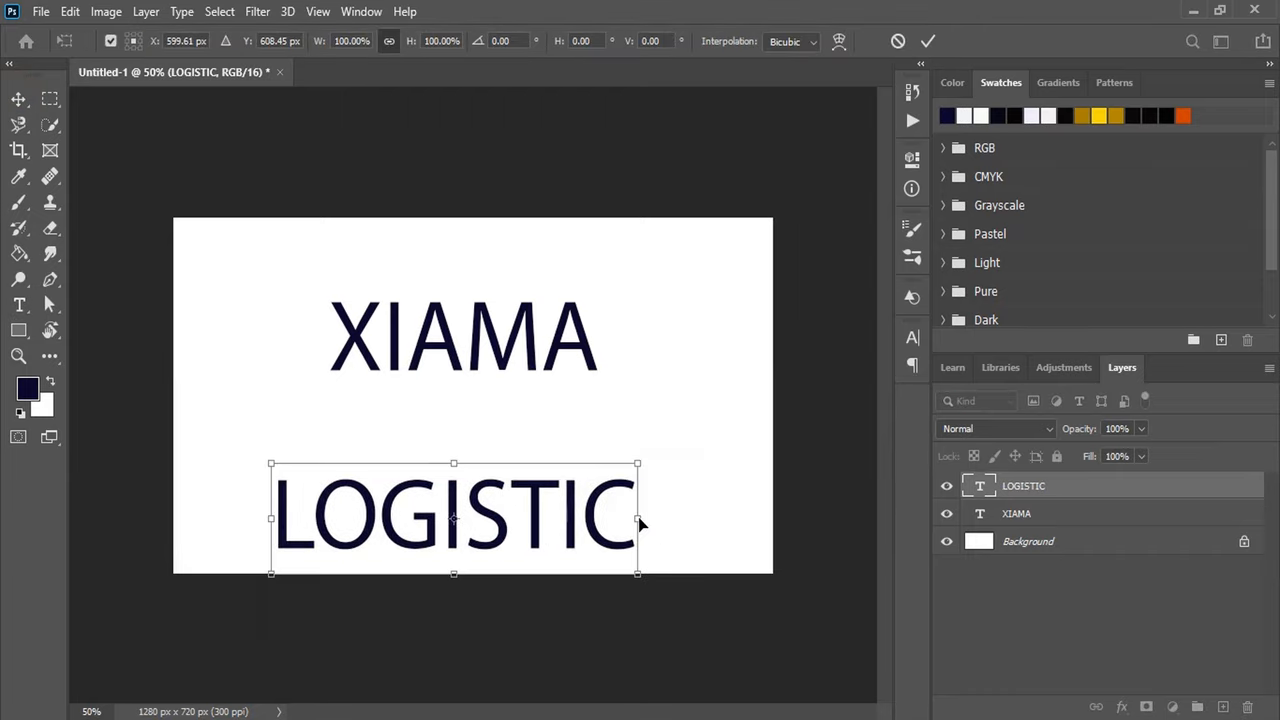
pyautogui.moveTo(638, 572); pyautogui.dragTo(400, 548)
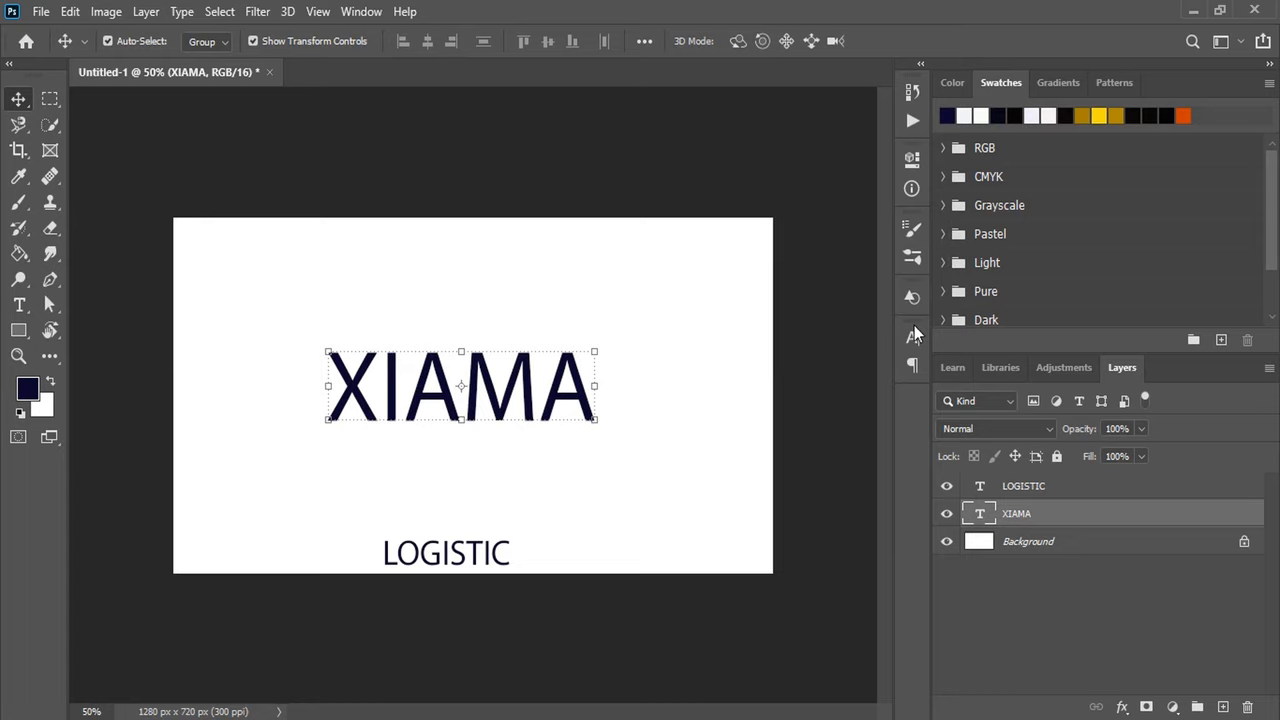
# Restyle the XIAMA text layer in a heavy bold font style
pyautogui.click(912, 336)
pyautogui.write('nevis')
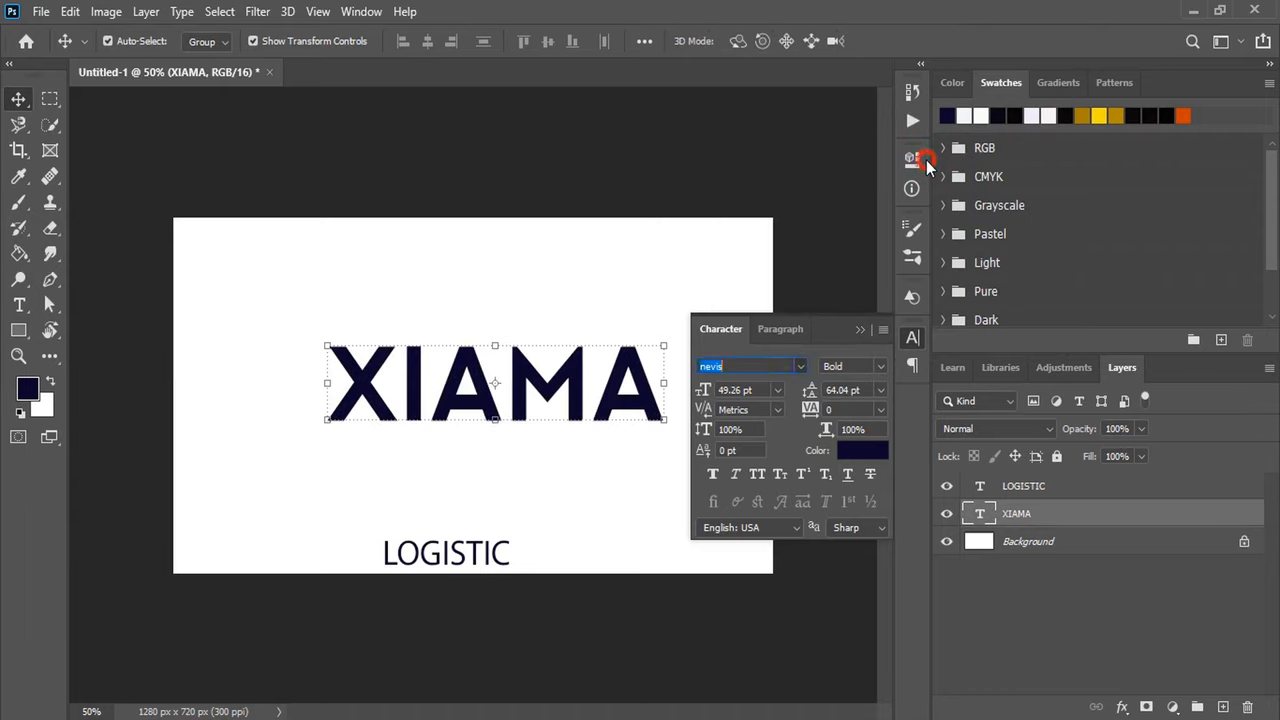
pyautogui.click(926, 160)
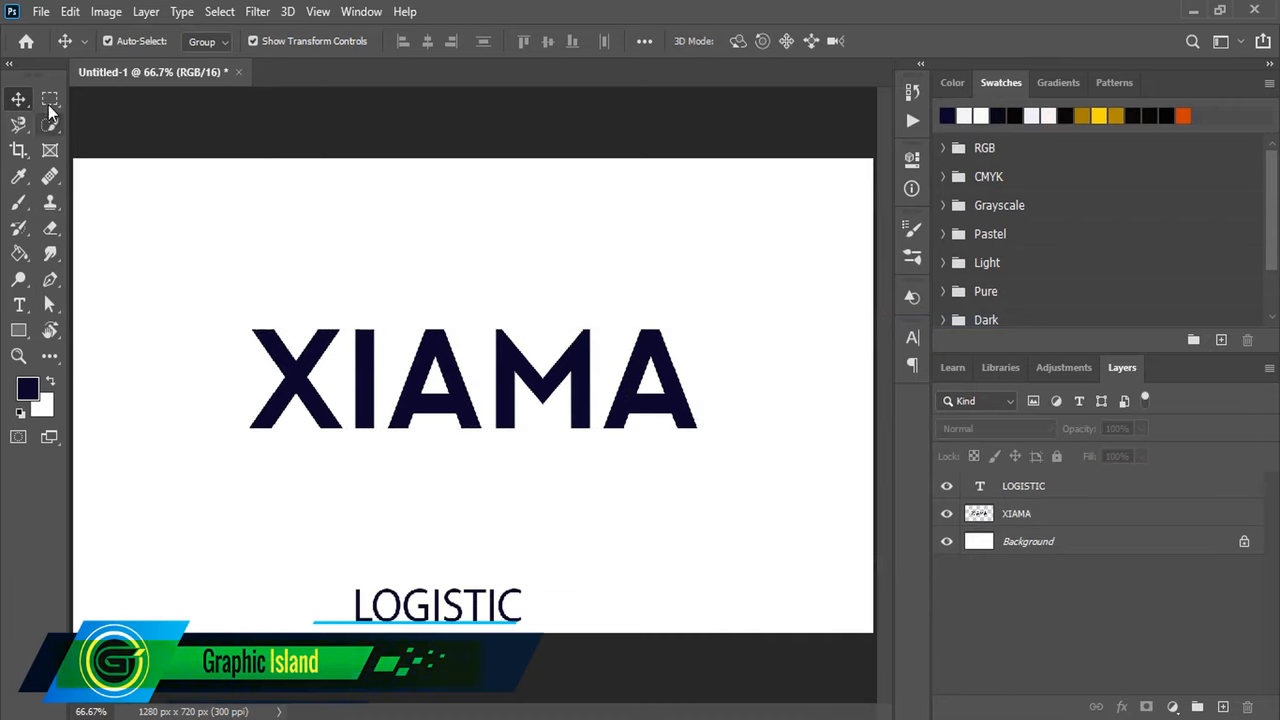
# Marquee-select the first A of XIAMA and copy it onto its own layer
pyautogui.click(48, 100)
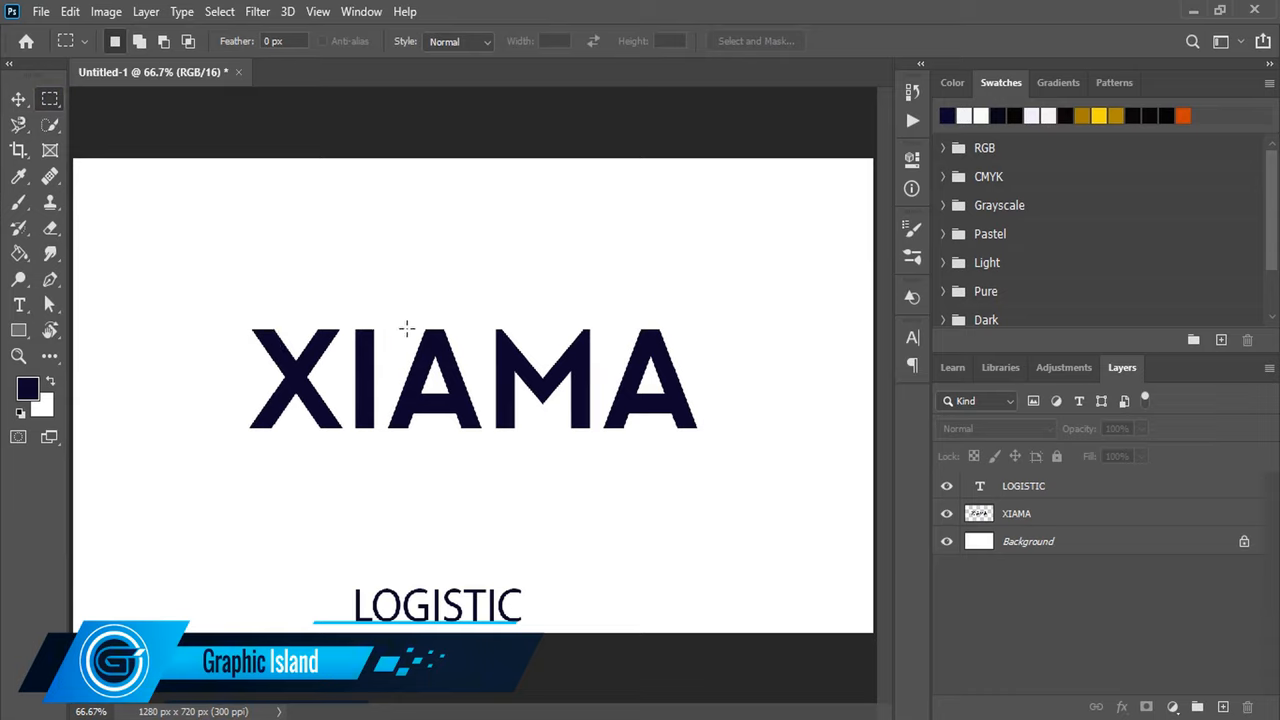
pyautogui.moveTo(388, 318); pyautogui.dragTo(424, 390)
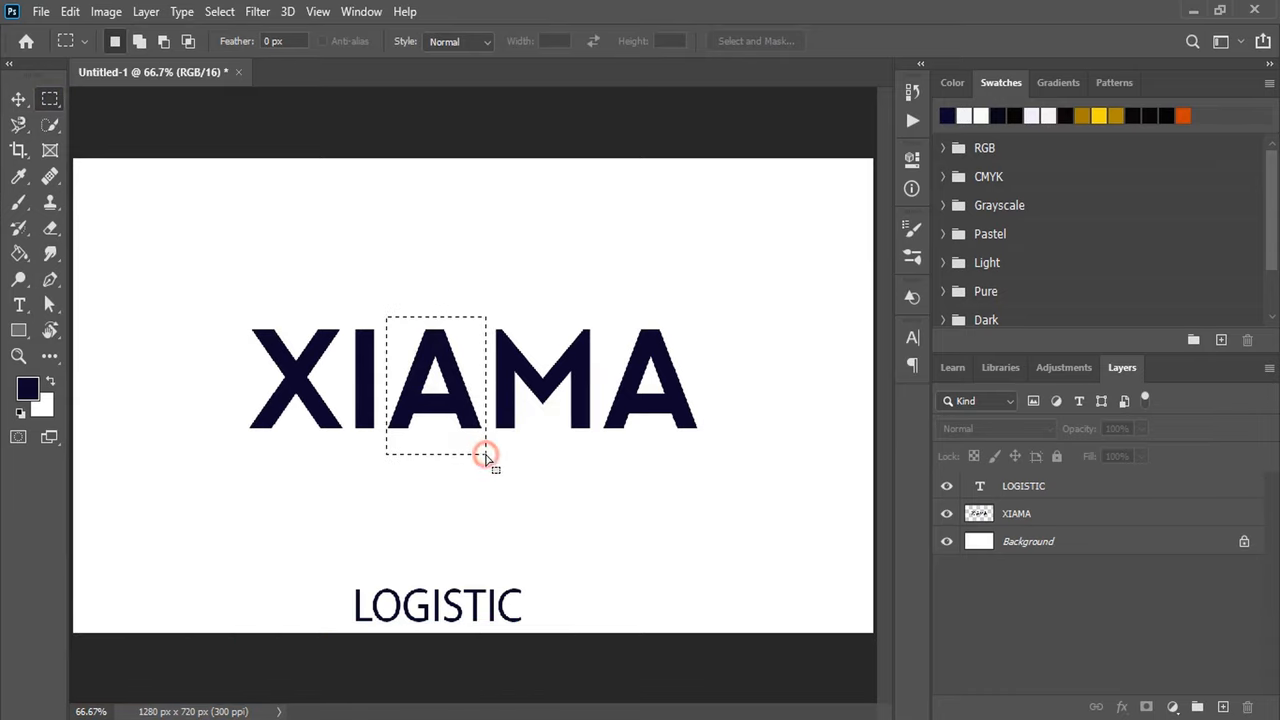
pyautogui.click(1016, 512)
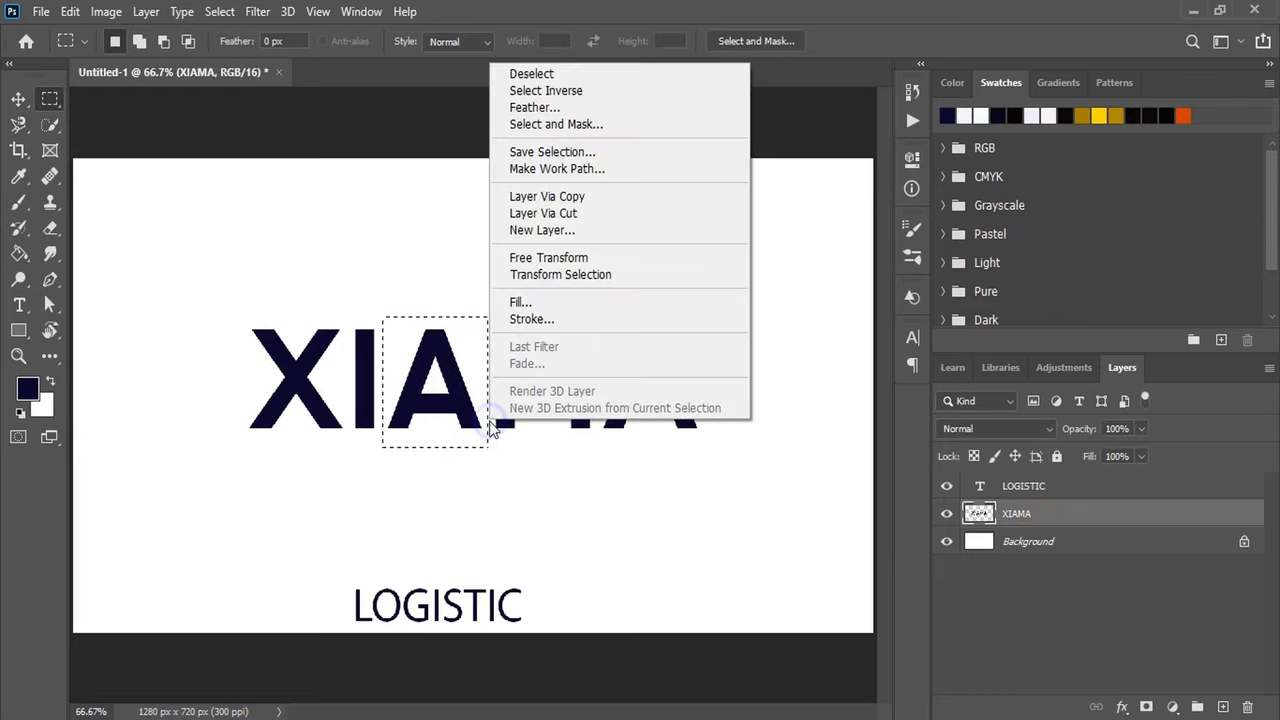
pyautogui.moveTo(548, 196)
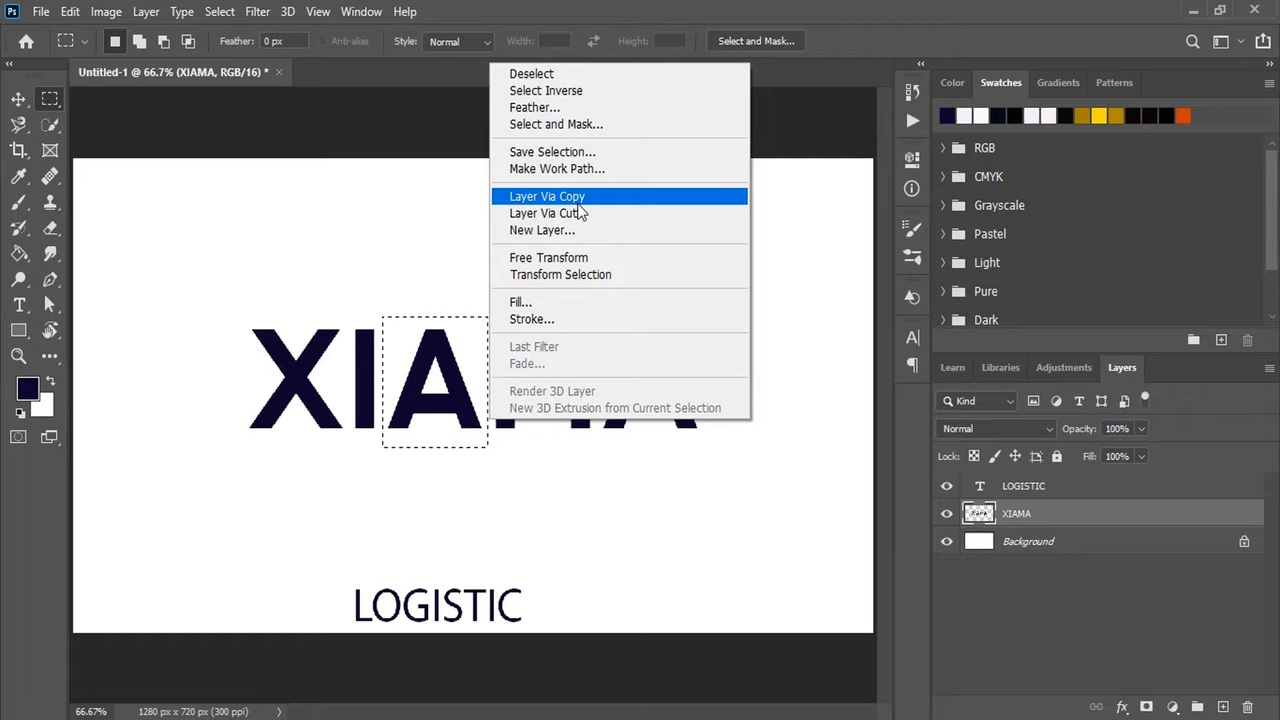
pyautogui.click(548, 196)
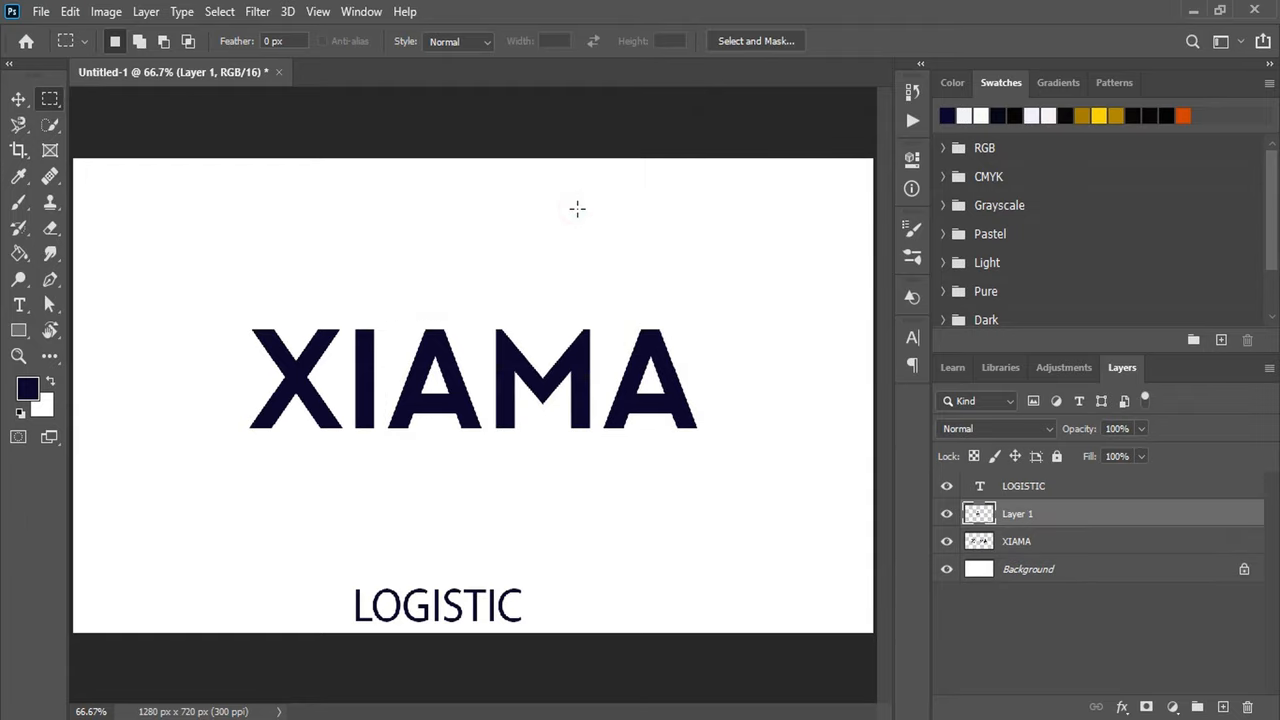
pyautogui.moveTo(592, 310)
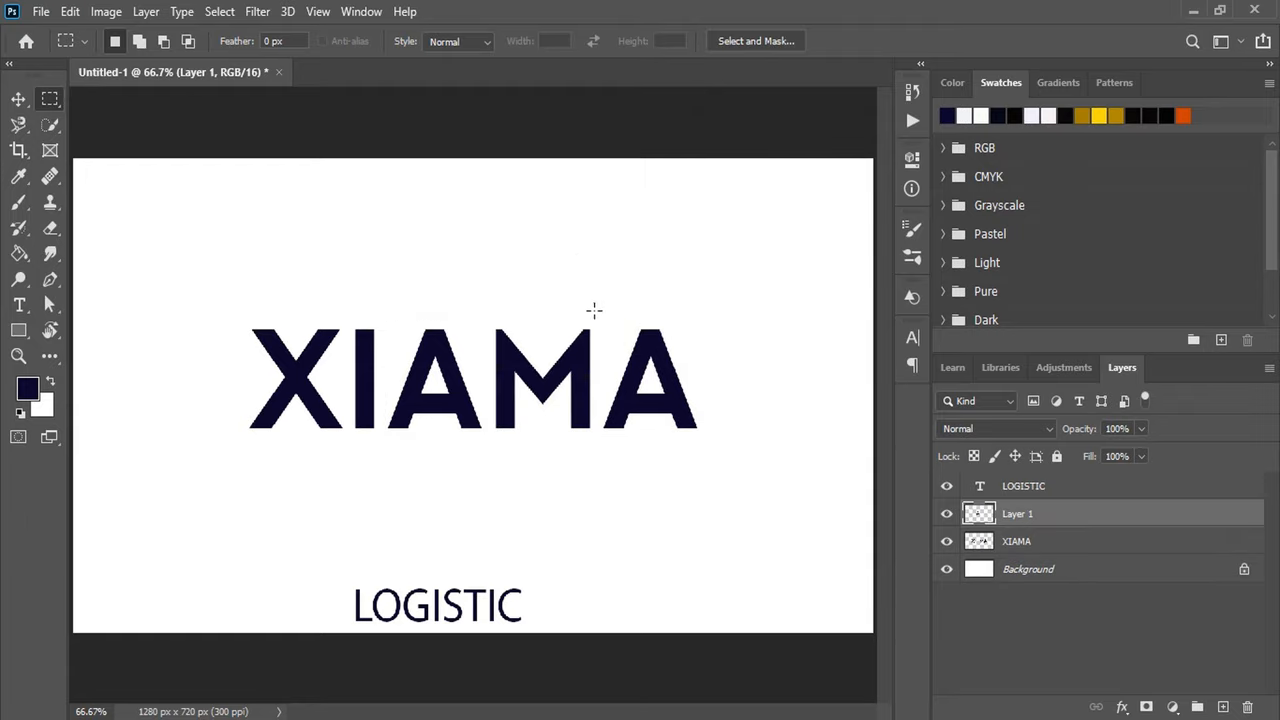
# Select the second A on the XIAMA layer and cut it onto its own layer
pyautogui.moveTo(596, 320); pyautogui.dragTo(728, 458)
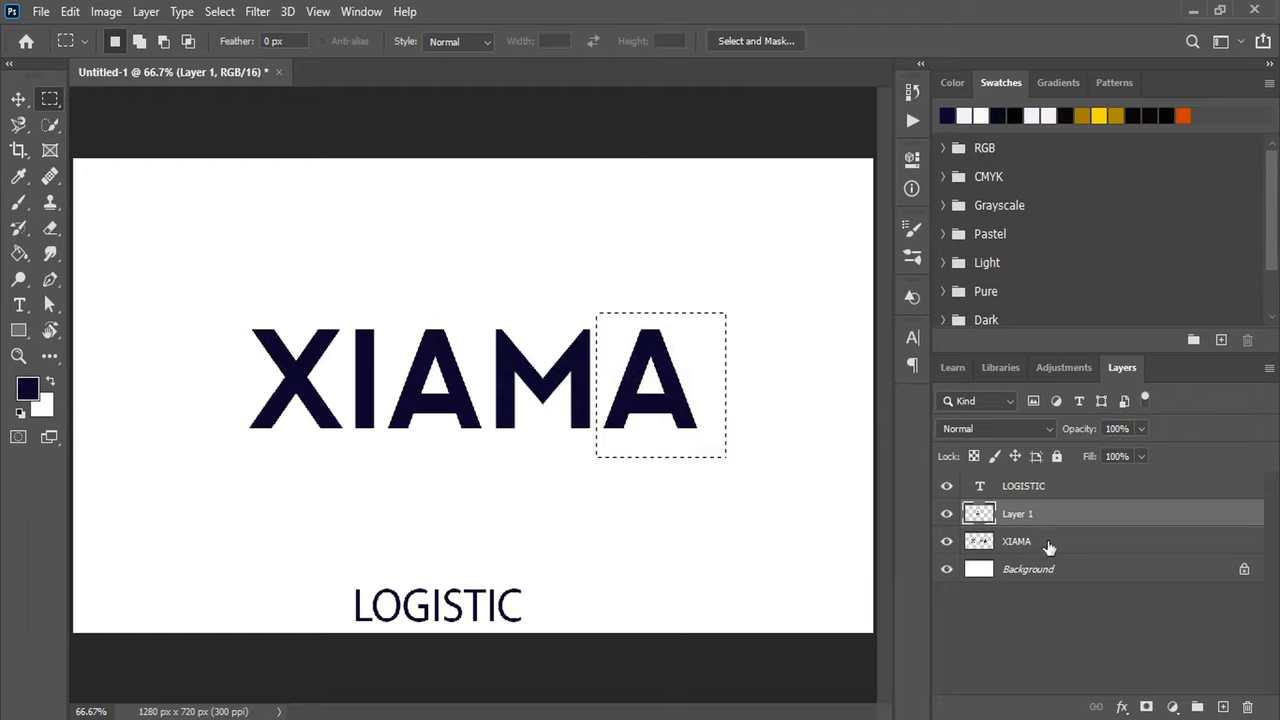
pyautogui.click(1016, 540)
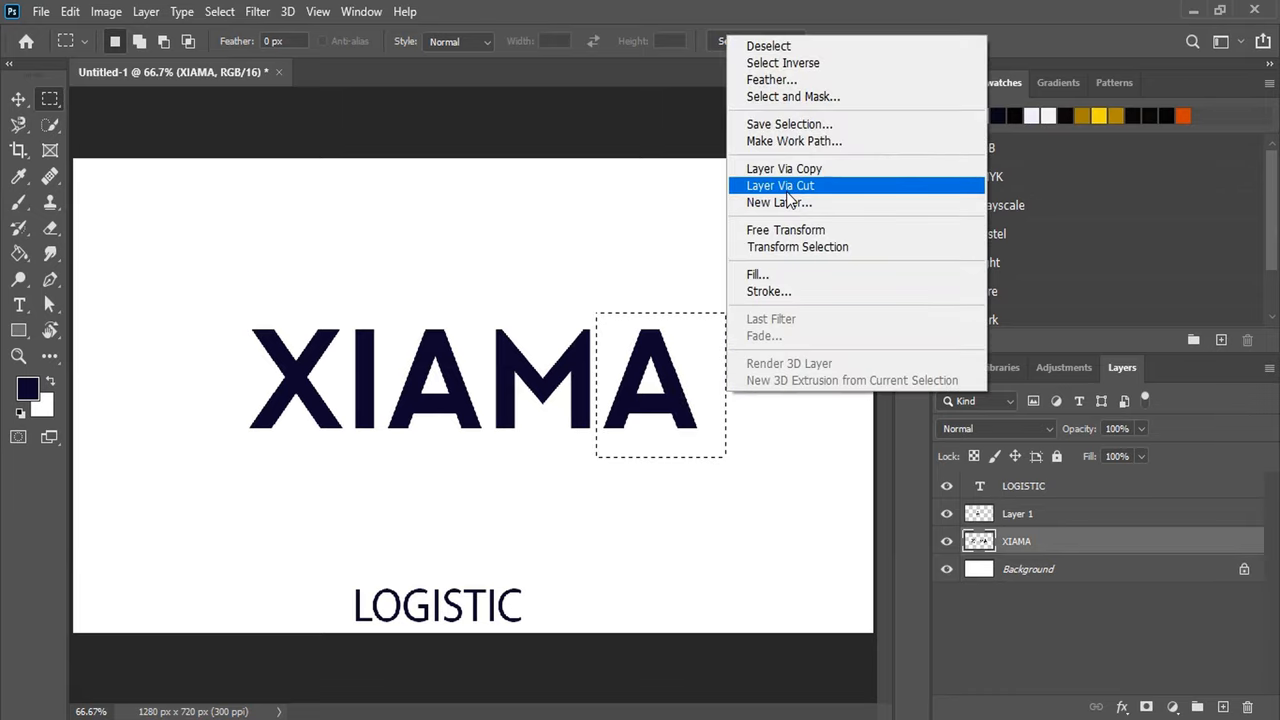
pyautogui.click(780, 184)
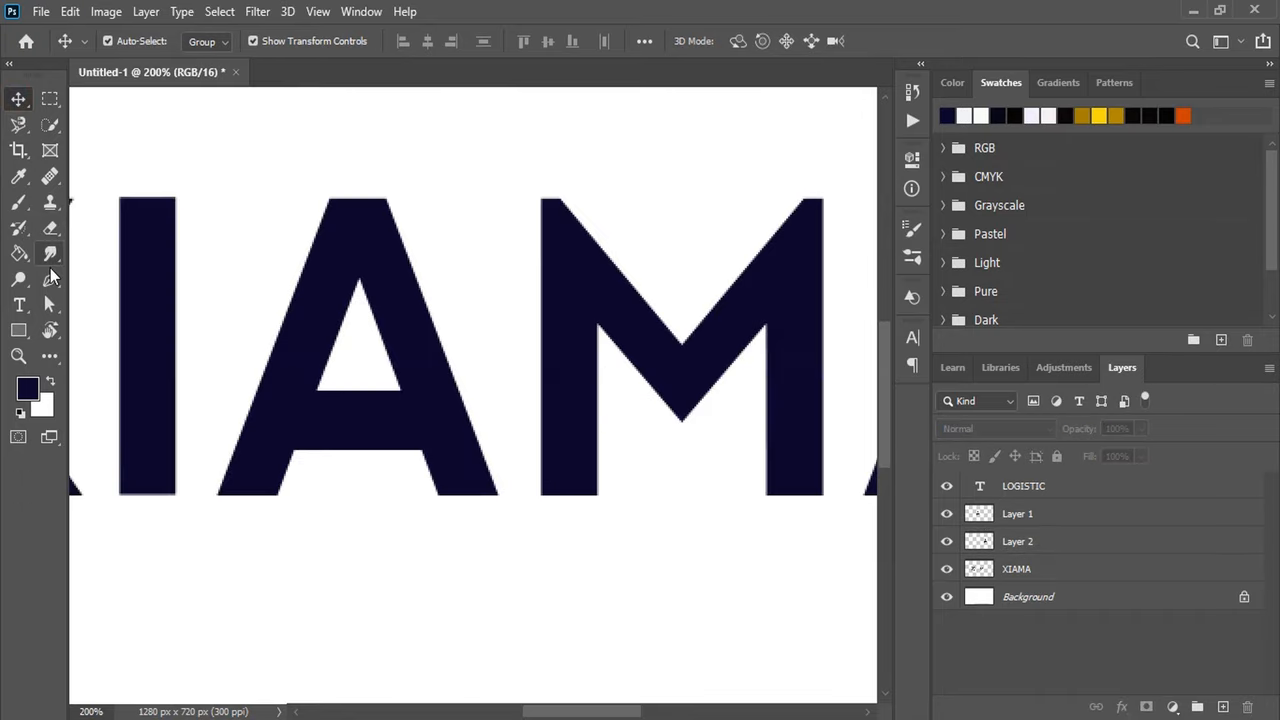
# Draw a narrow closed Pen shape tracing the left stroke of the first A
pyautogui.click(50, 278)
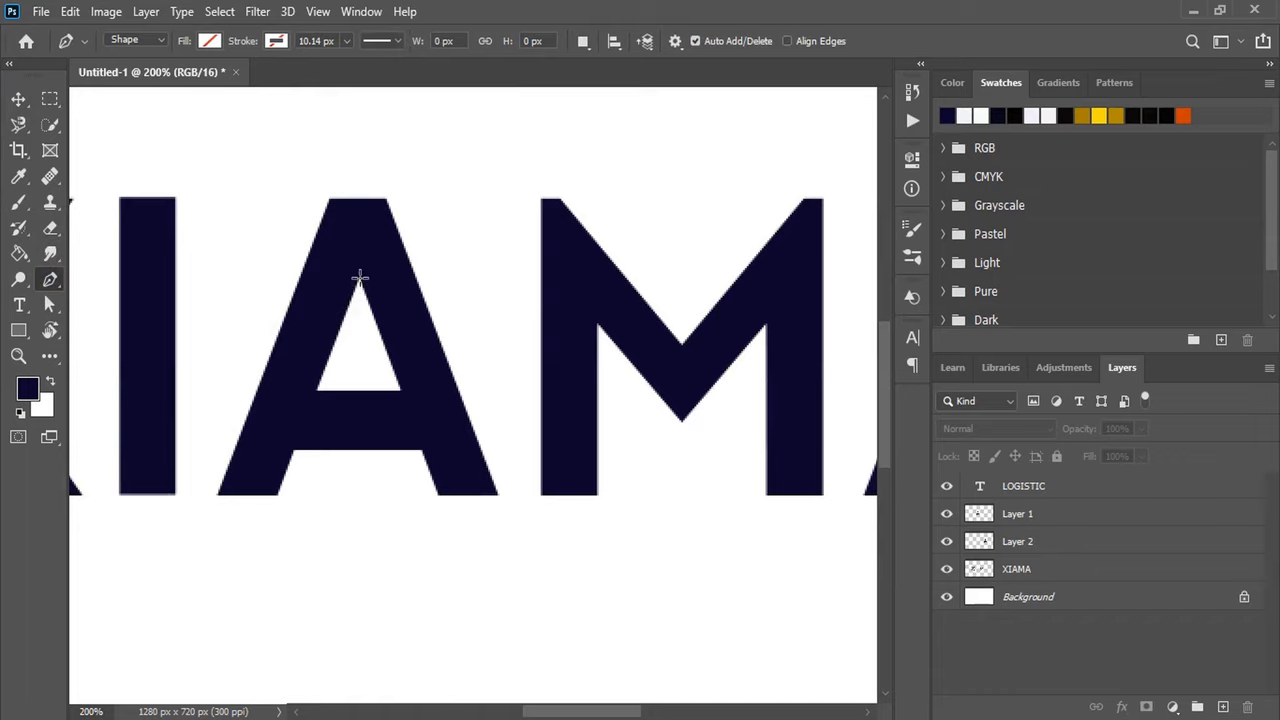
pyautogui.click(348, 328)
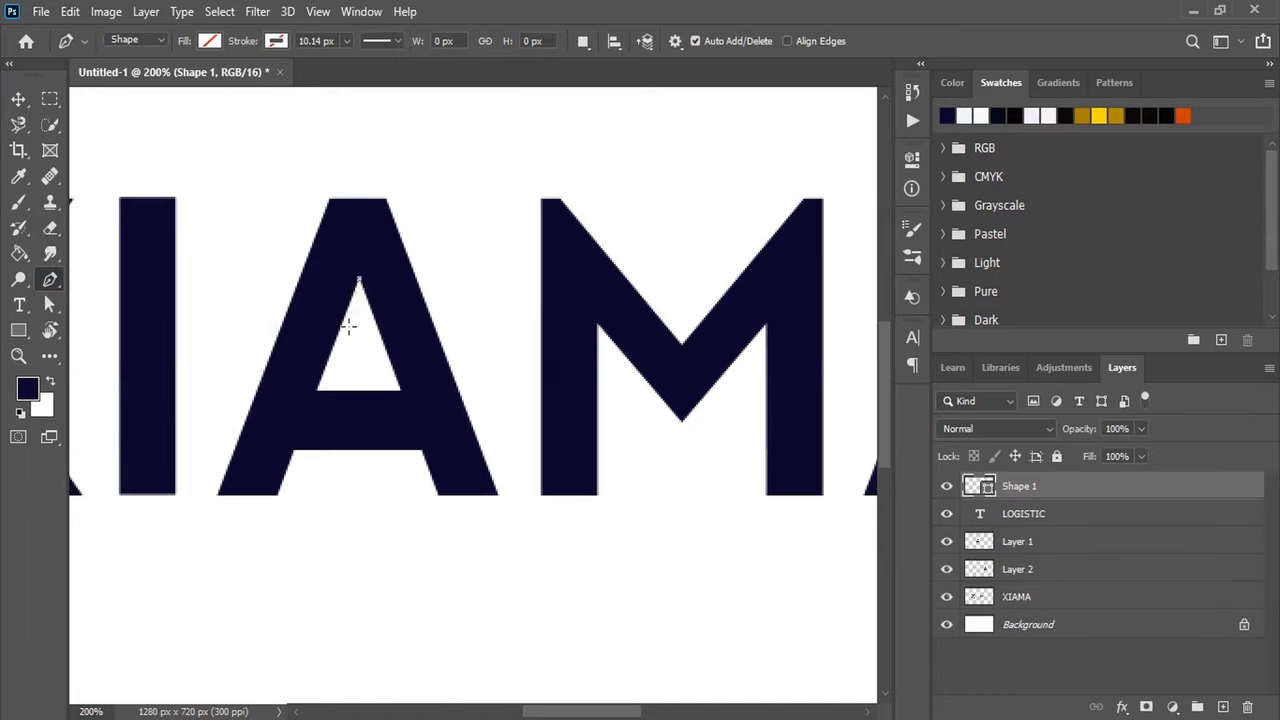
pyautogui.moveTo(276, 492)
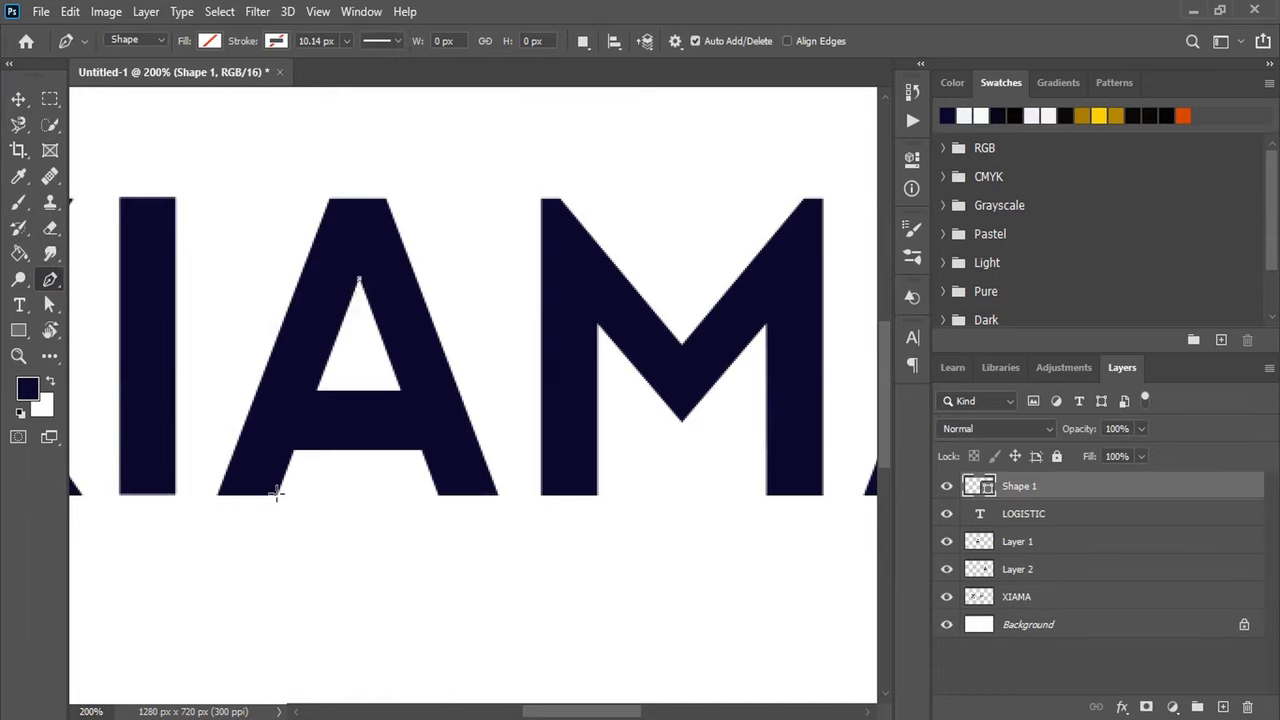
pyautogui.moveTo(358, 280); pyautogui.dragTo(280, 490)
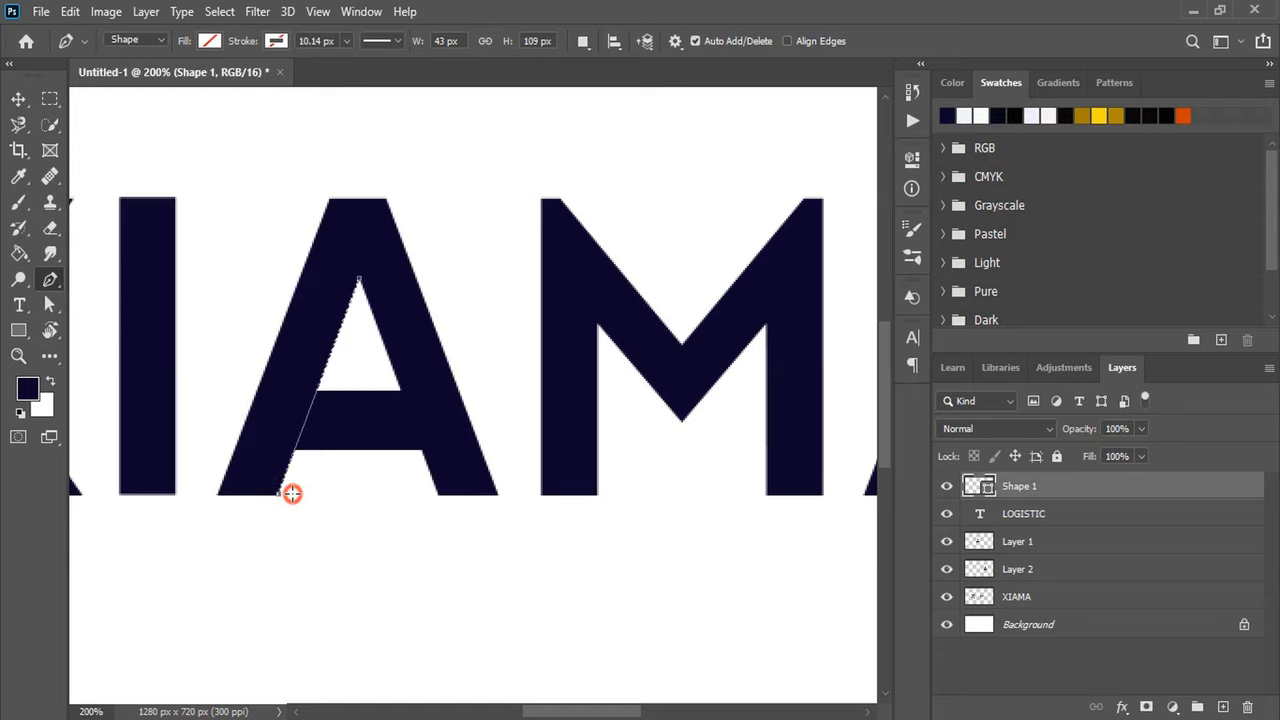
pyautogui.moveTo(352, 328)
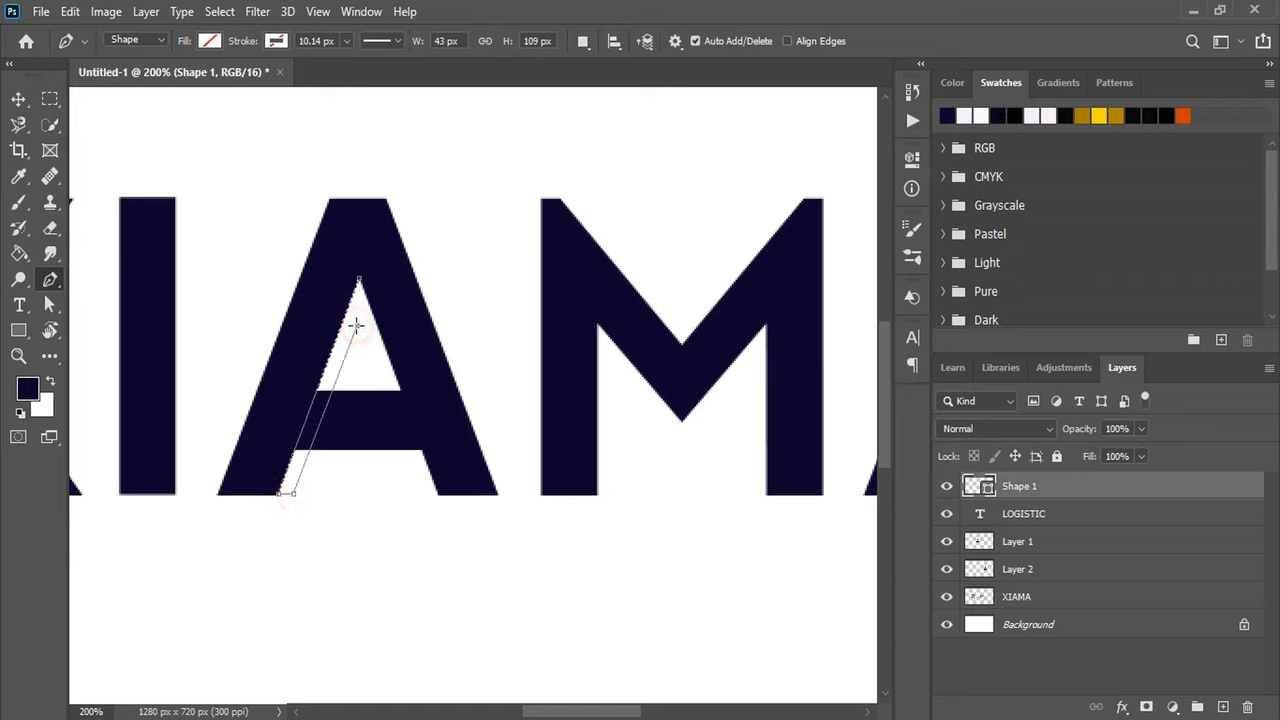
pyautogui.click(358, 280)
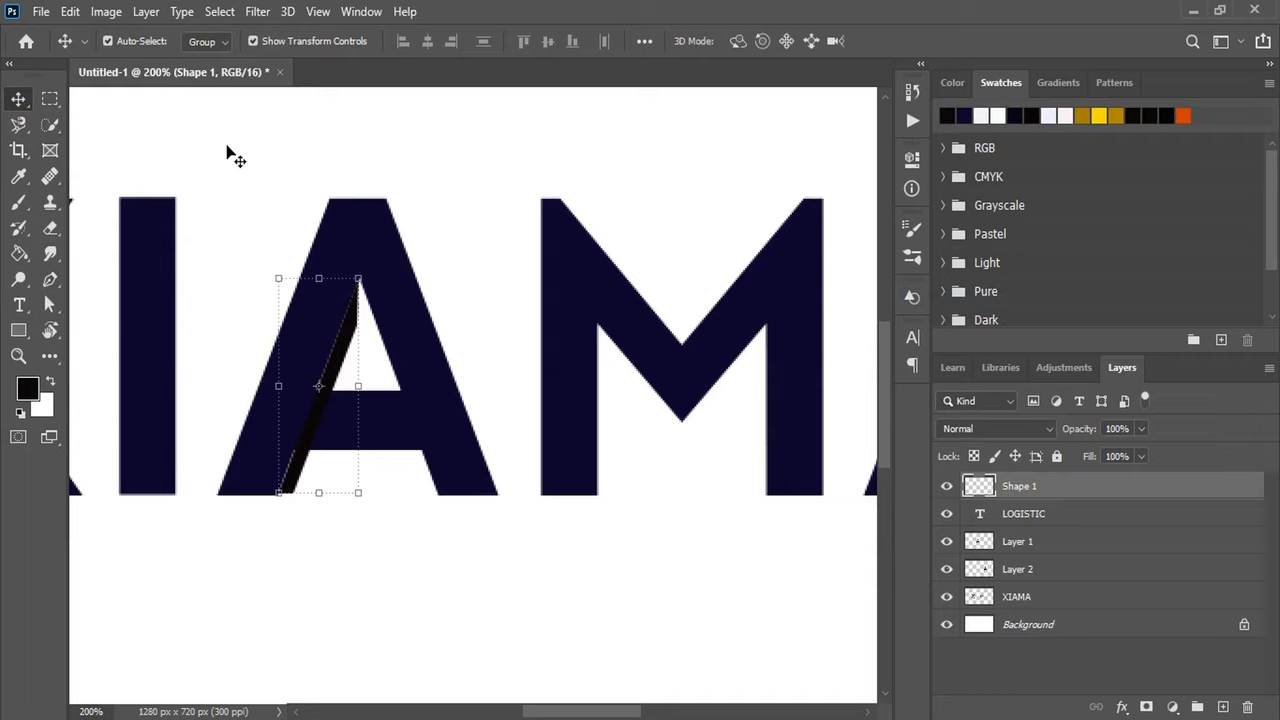
# Load the shape as a selection and cut the slanted sliver out of the first A on Layer 1
pyautogui.click(48, 124)
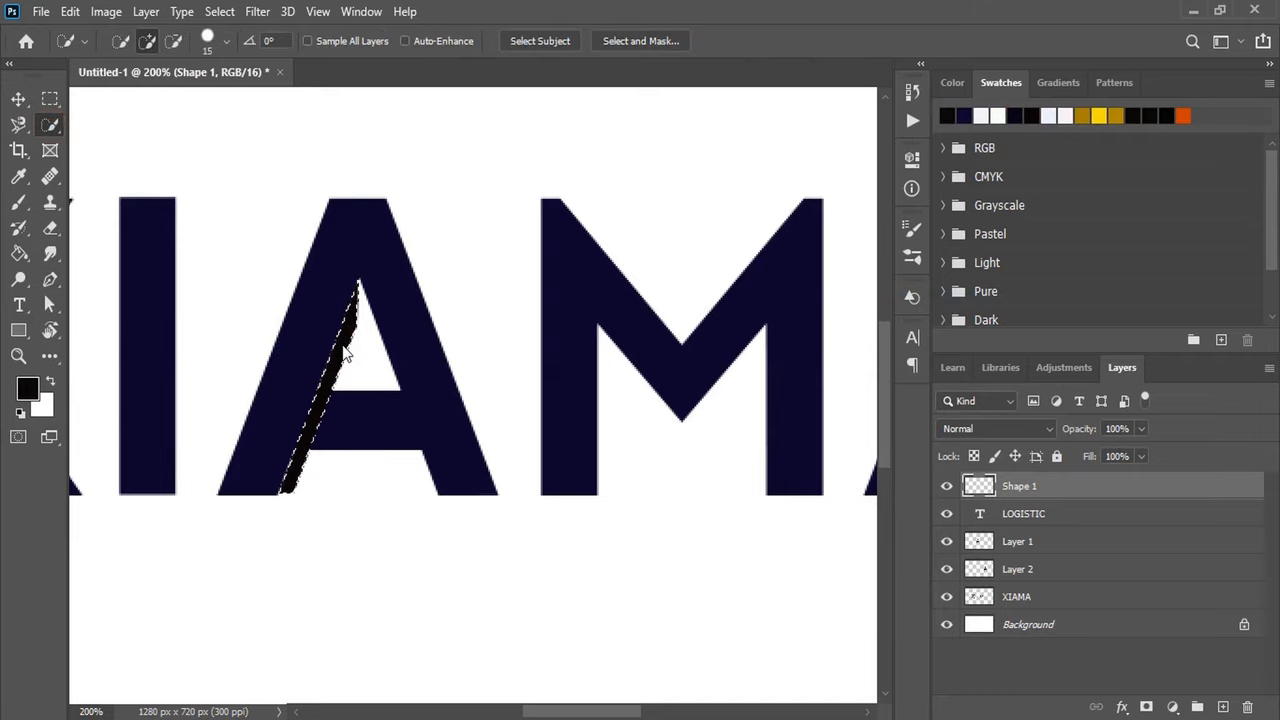
pyautogui.click(16, 100)
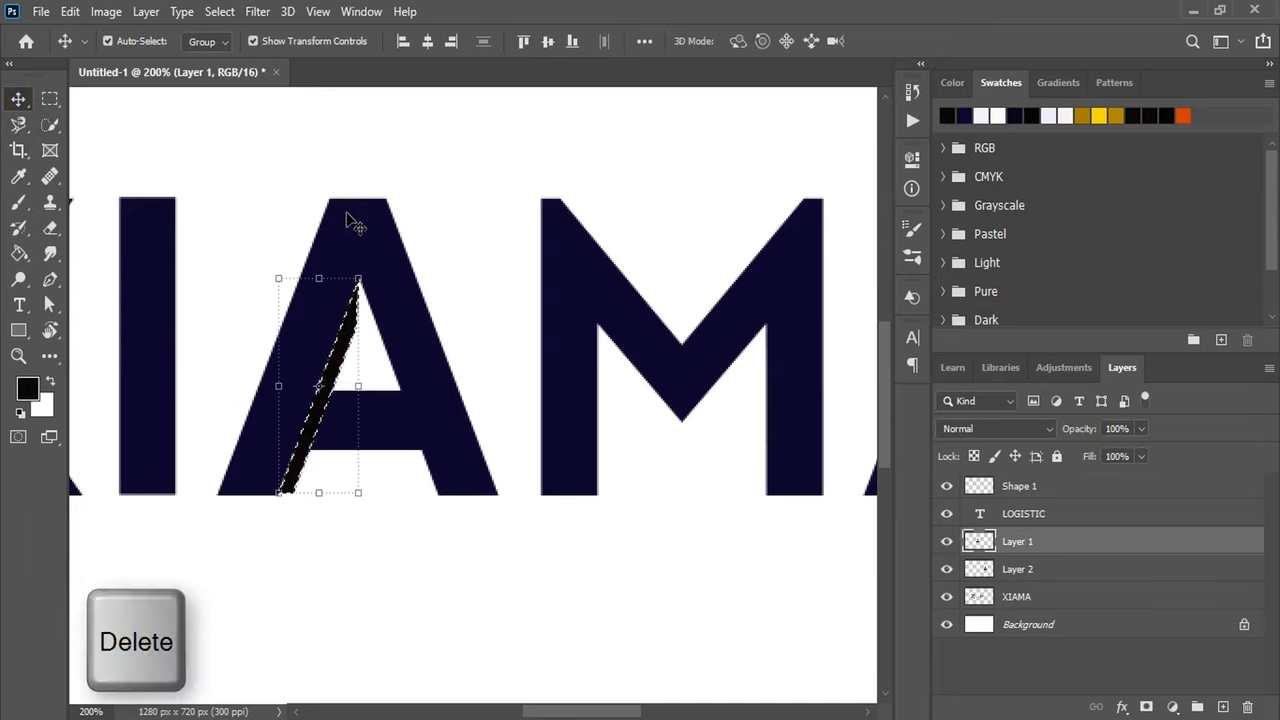
pyautogui.press('Ctrl+D')
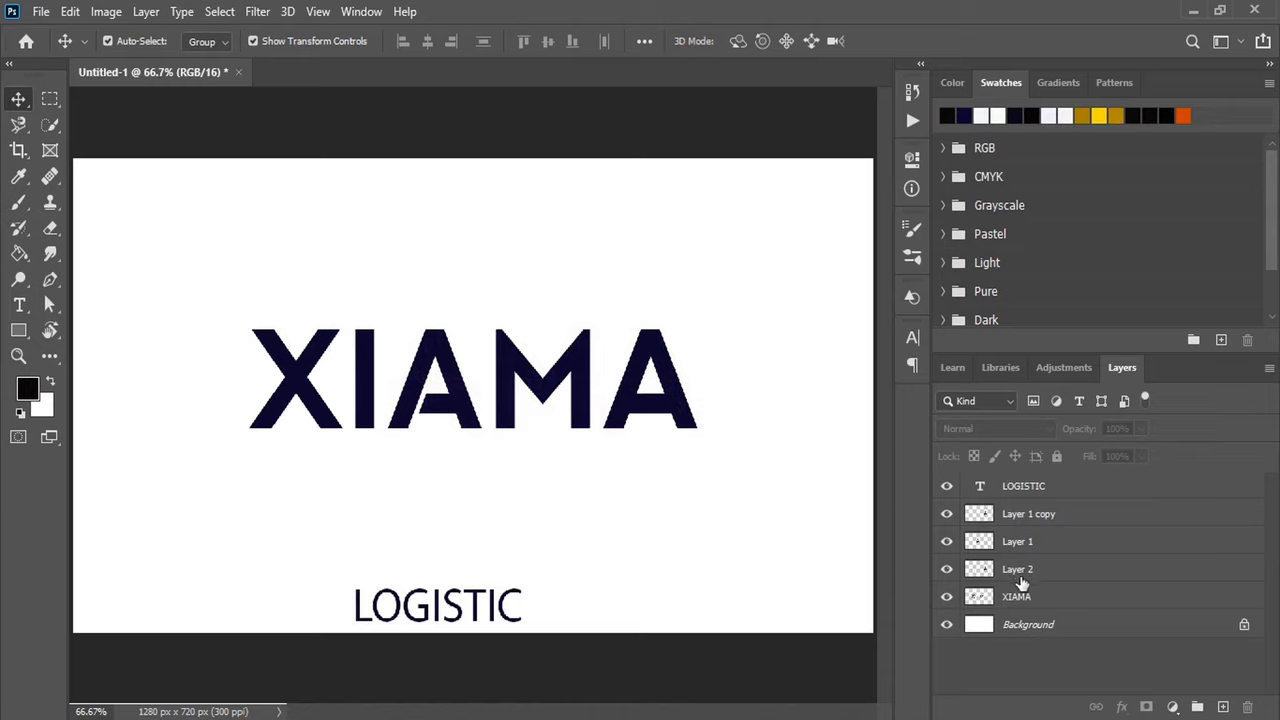
pyautogui.click(1016, 568)
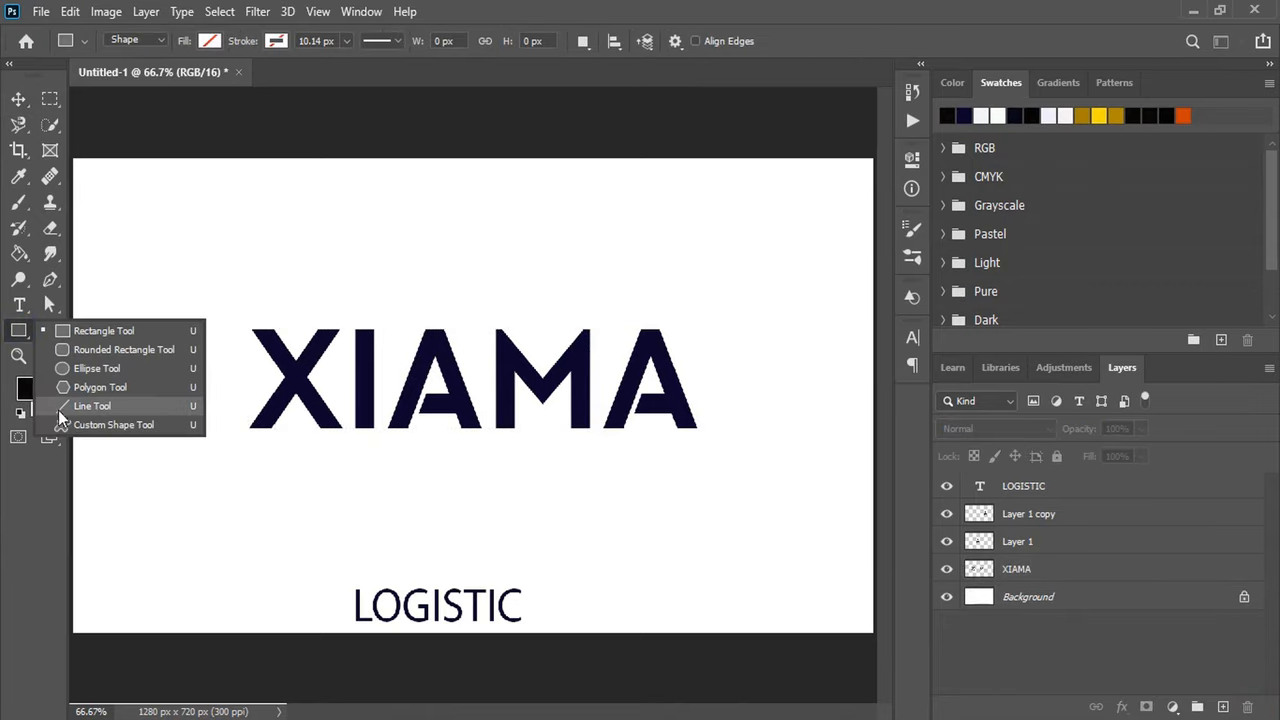
# Draw a perfect circle ellipse layer over the X of XIAMA as a thick dark ring
pyautogui.click(96, 368)
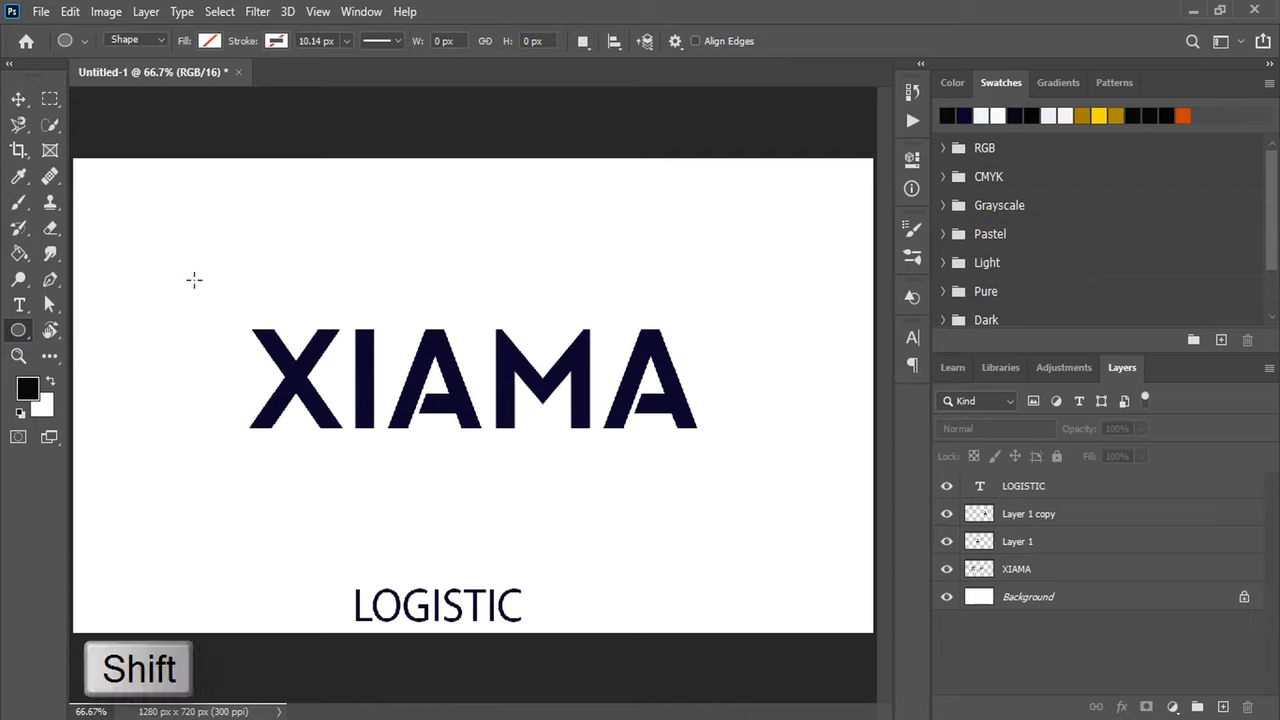
pyautogui.moveTo(194, 280); pyautogui.dragTo(344, 470)
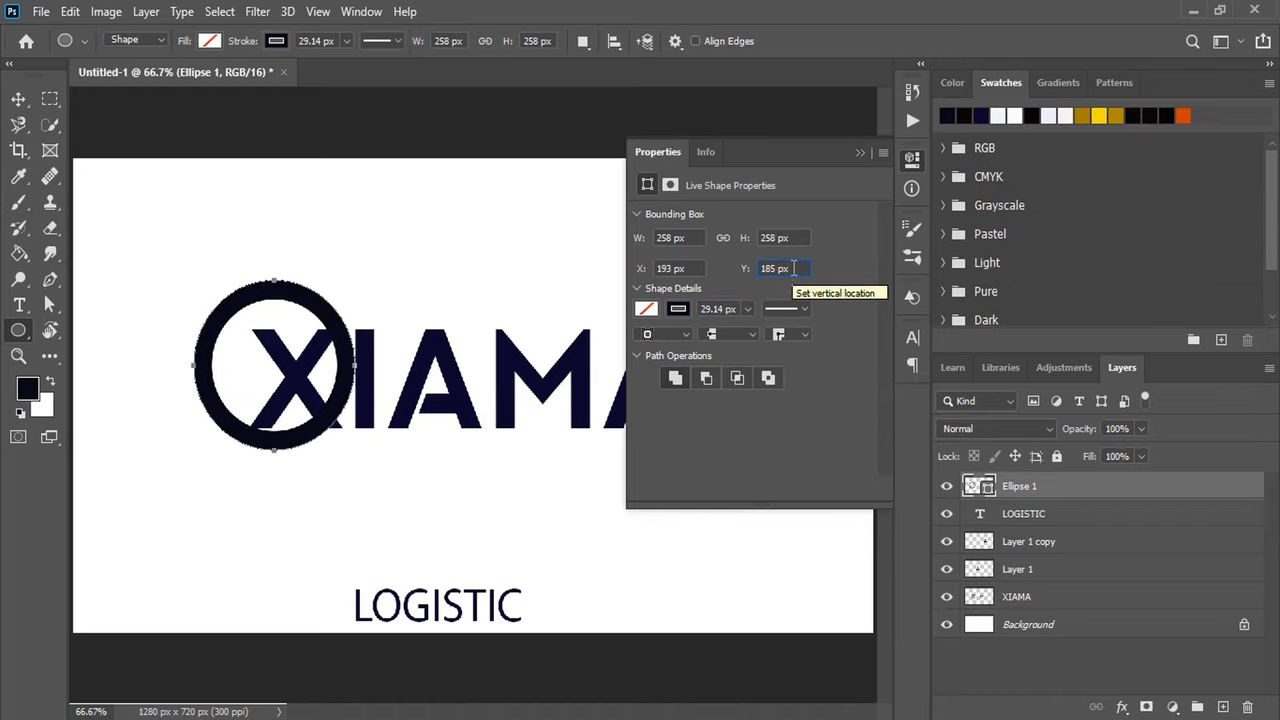
pyautogui.moveTo(860, 160)
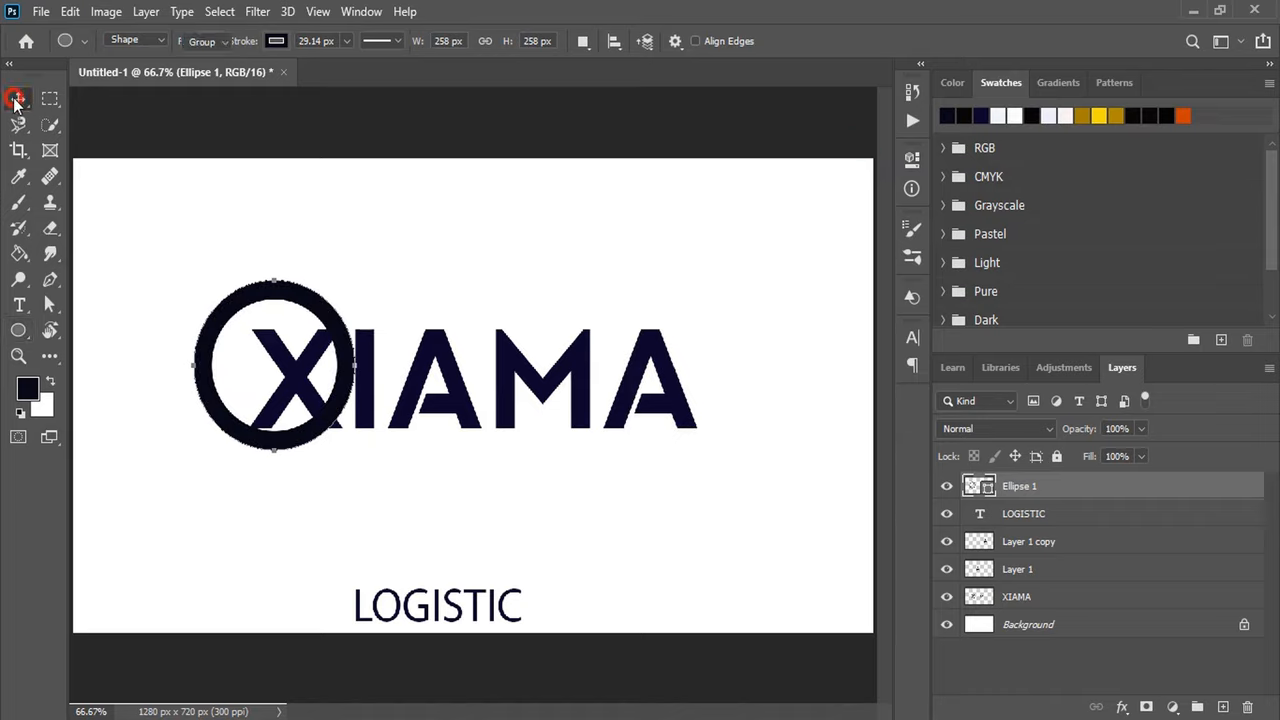
# Move the ring onto the X and enlarge it to about 266 px so it encircles the letter
pyautogui.click(16, 98)
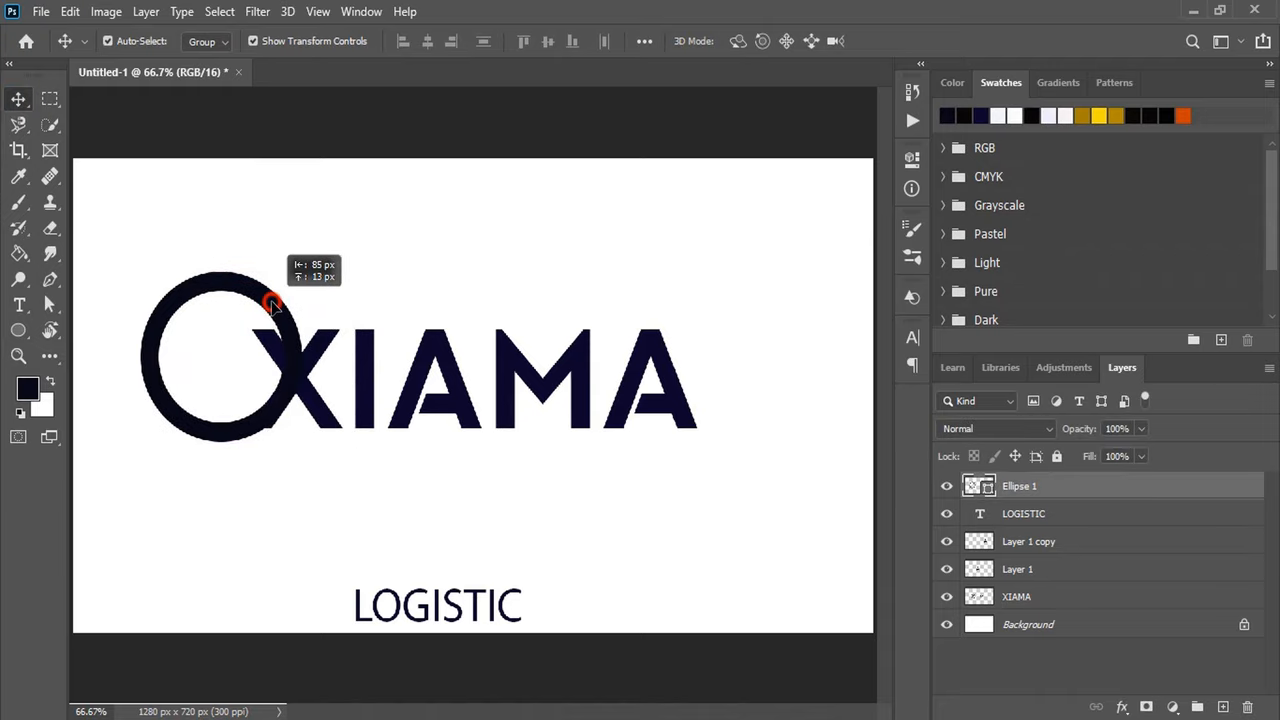
pyautogui.moveTo(270, 304); pyautogui.dragTo(390, 336)
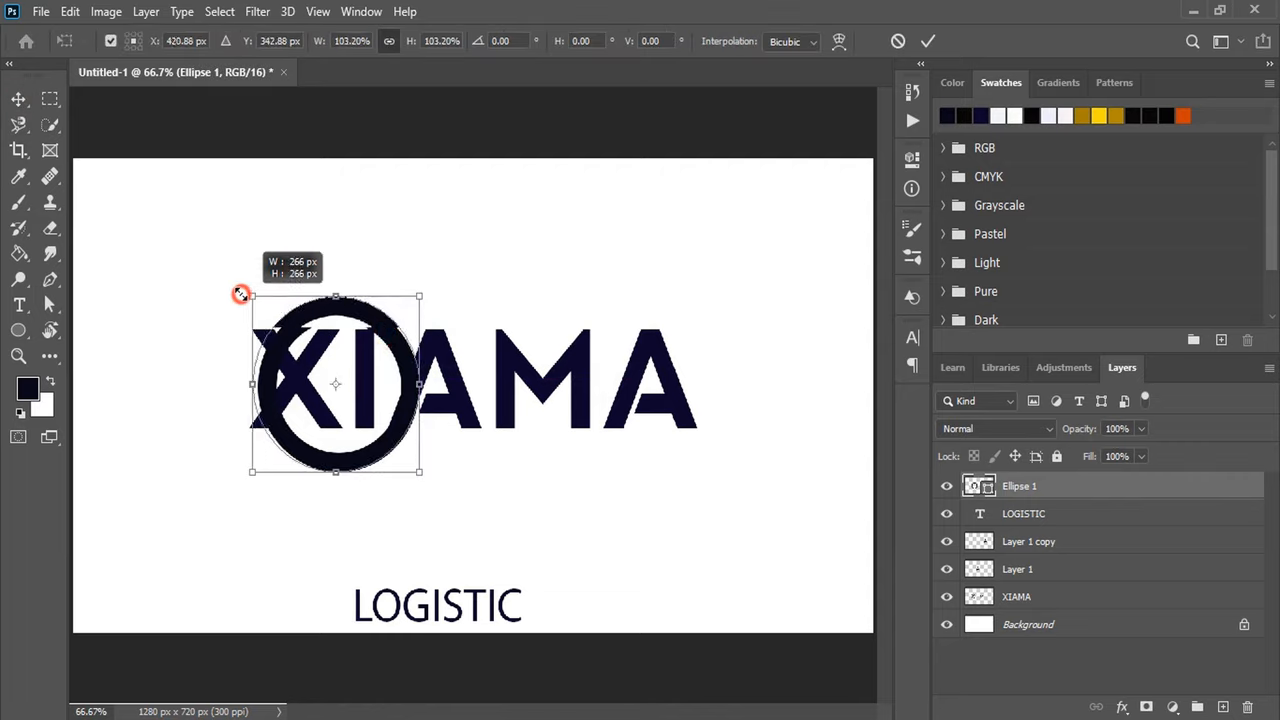
pyautogui.moveTo(240, 292); pyautogui.dragTo(172, 250)
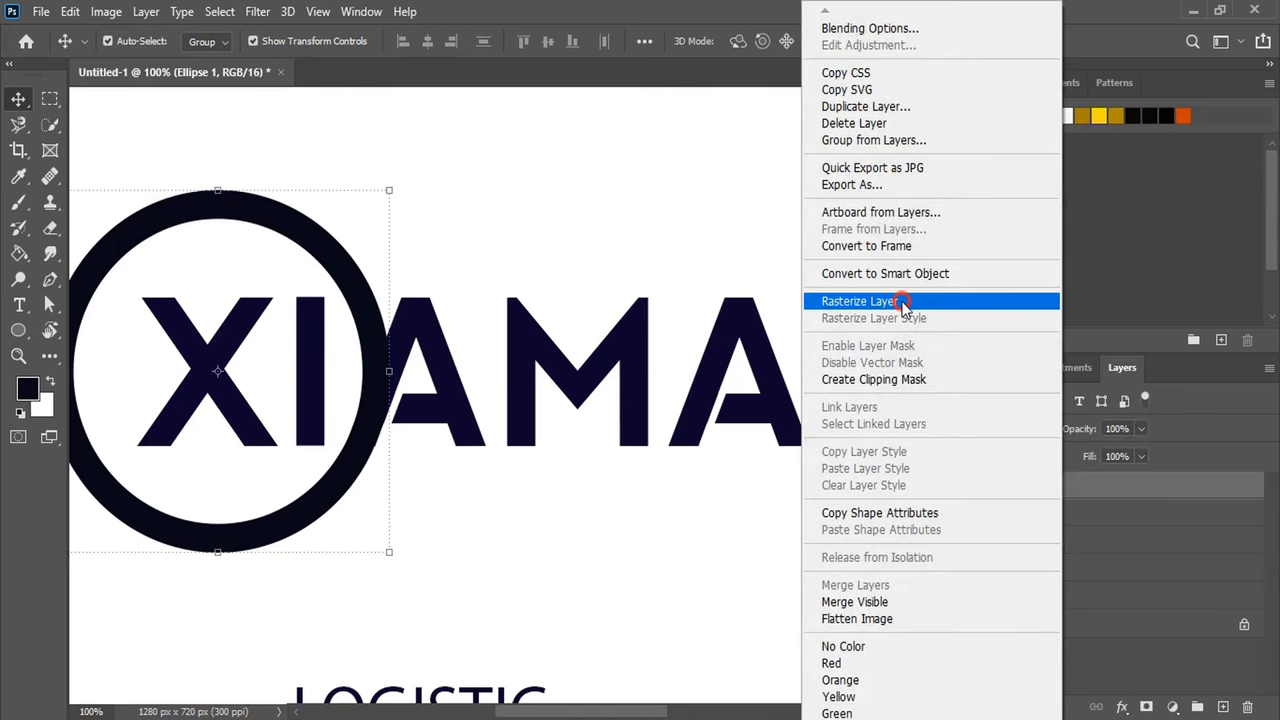
# Rasterize the ring layer and draw a gold diagonal slash across it beside the I
pyautogui.click(868, 300)
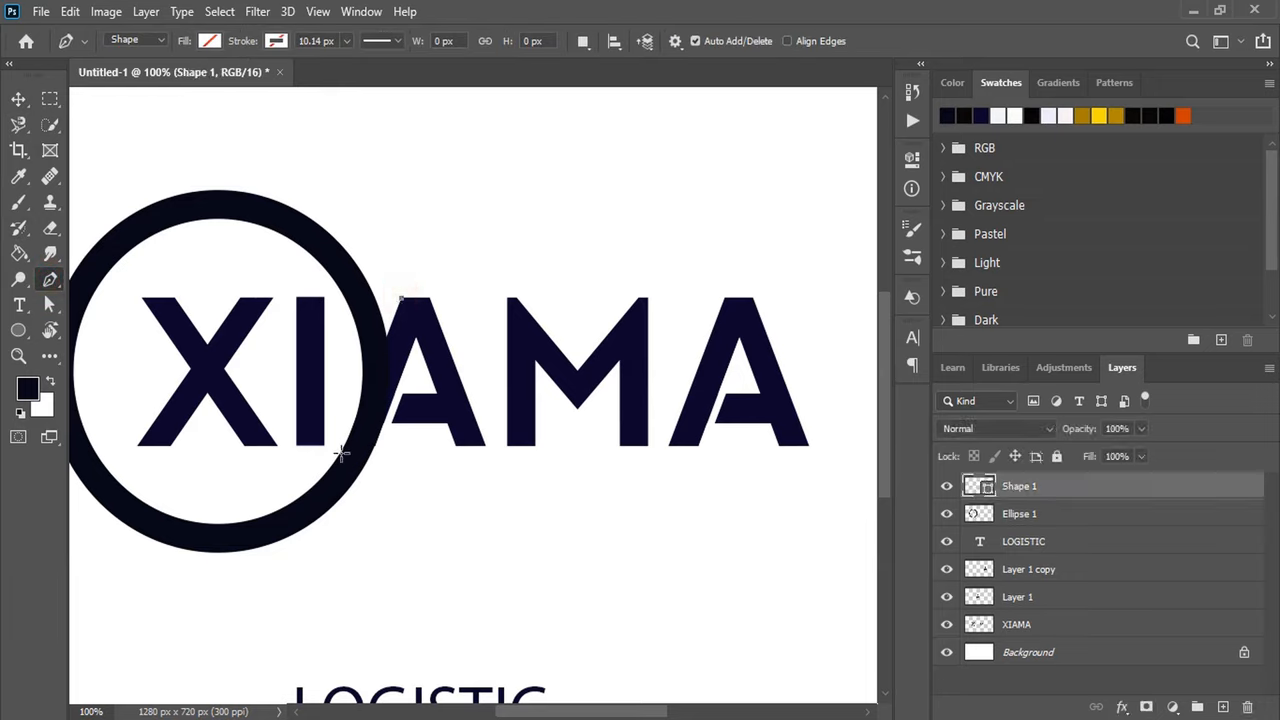
pyautogui.moveTo(400, 300); pyautogui.dragTo(340, 450)
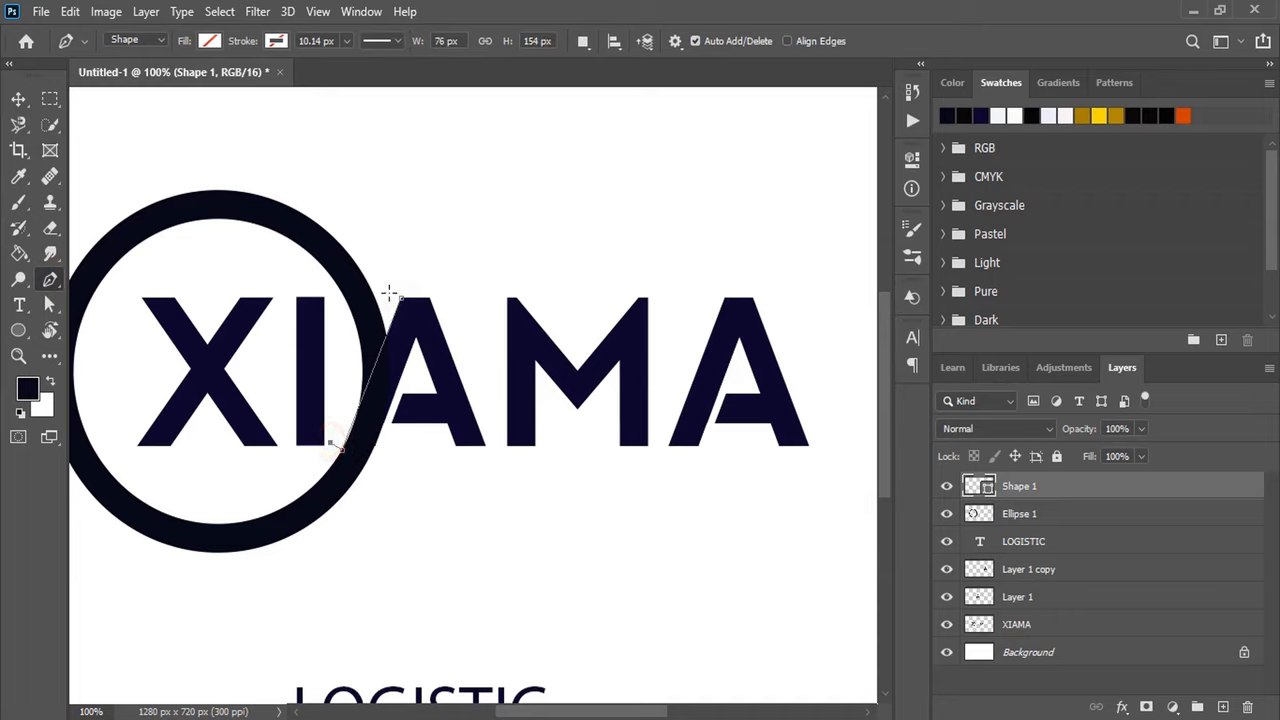
pyautogui.moveTo(386, 290)
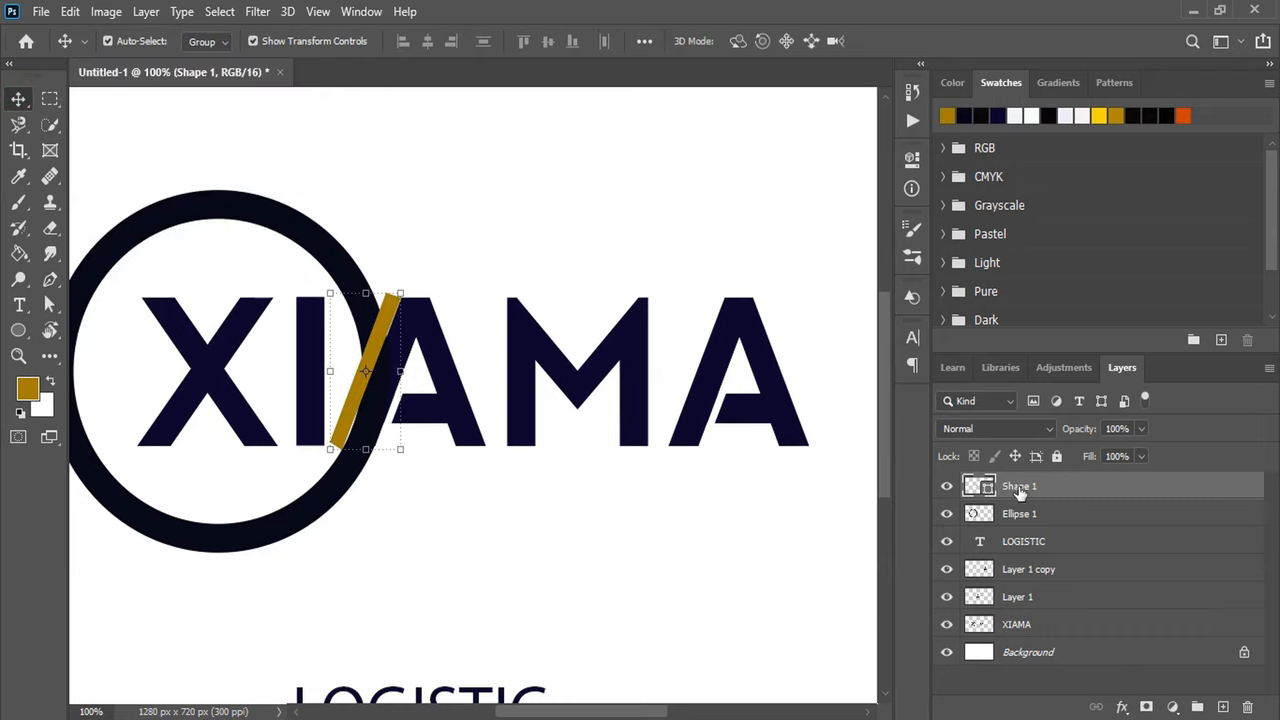
# Rasterize the slash, select its area and delete it from the ring to leave a gap
pyautogui.rightClick(1018, 486)
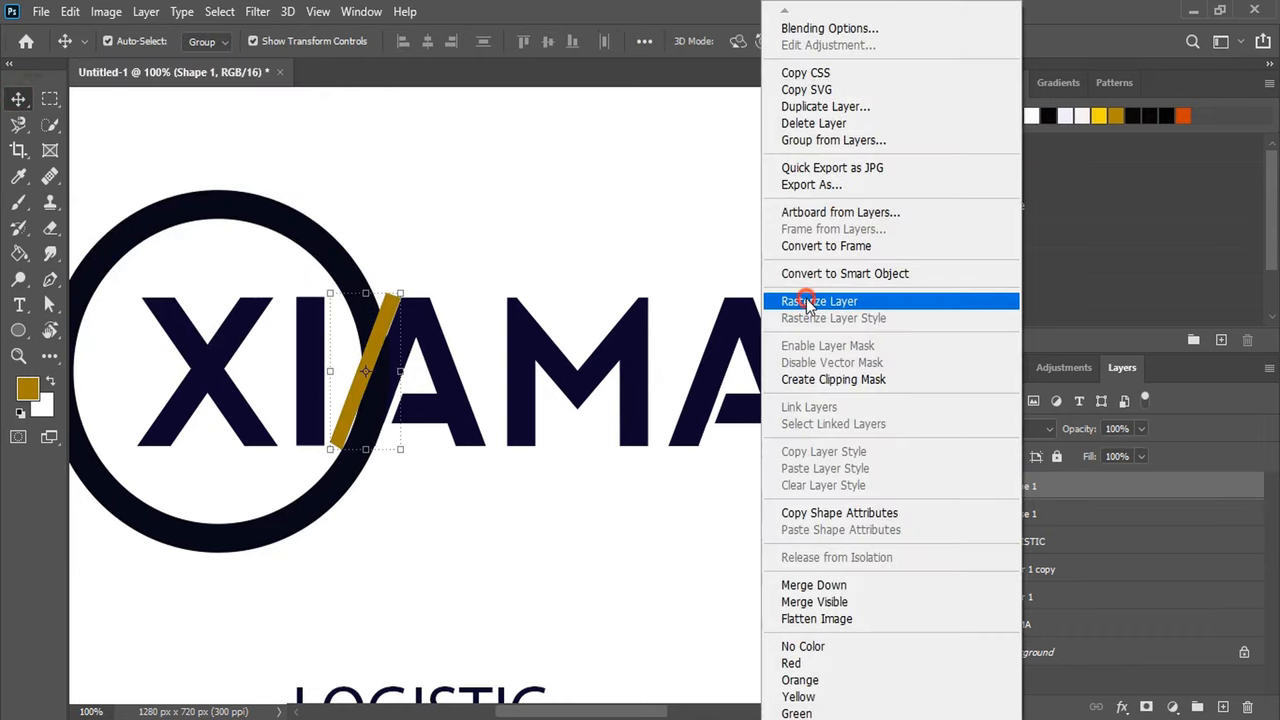
pyautogui.click(820, 300)
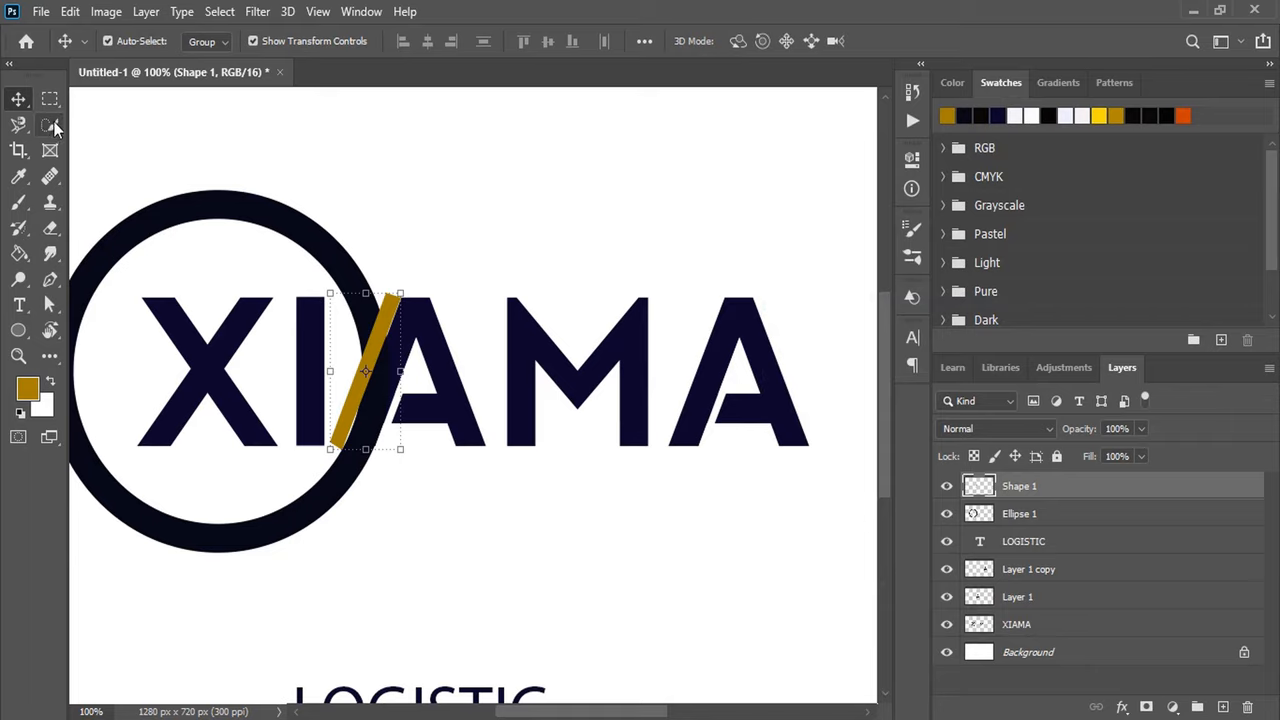
pyautogui.click(48, 120)
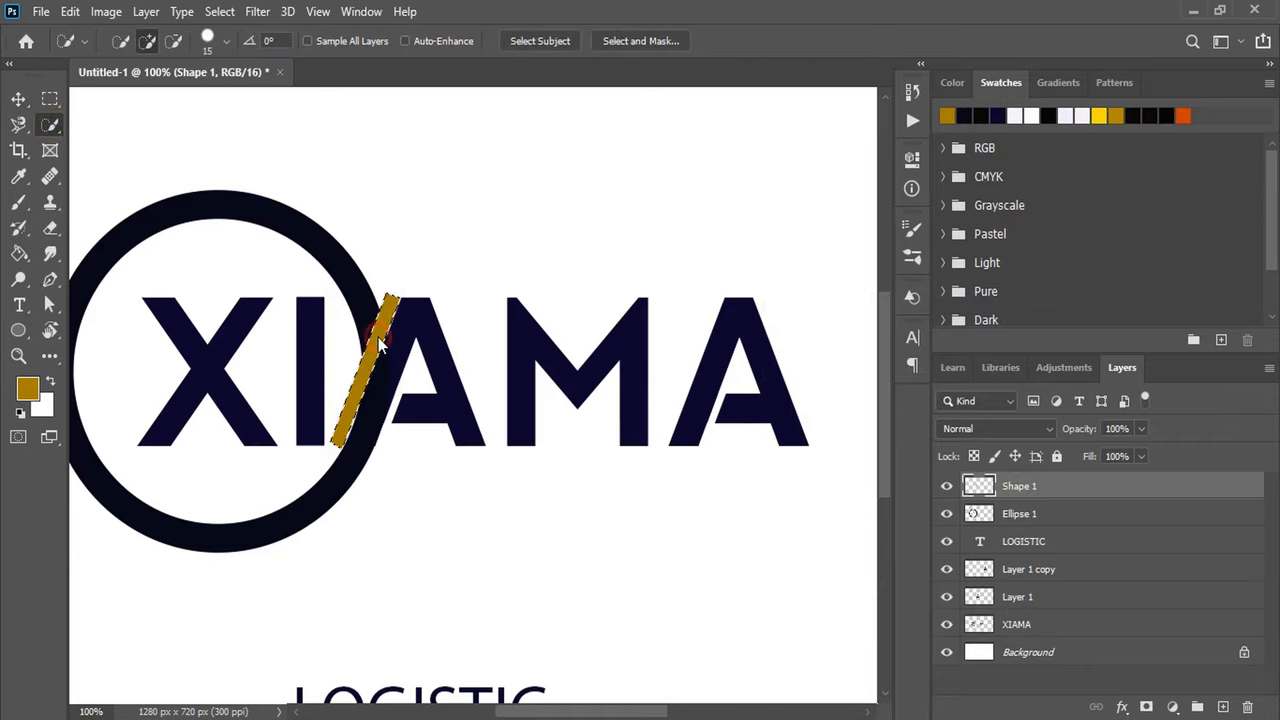
pyautogui.click(12, 100)
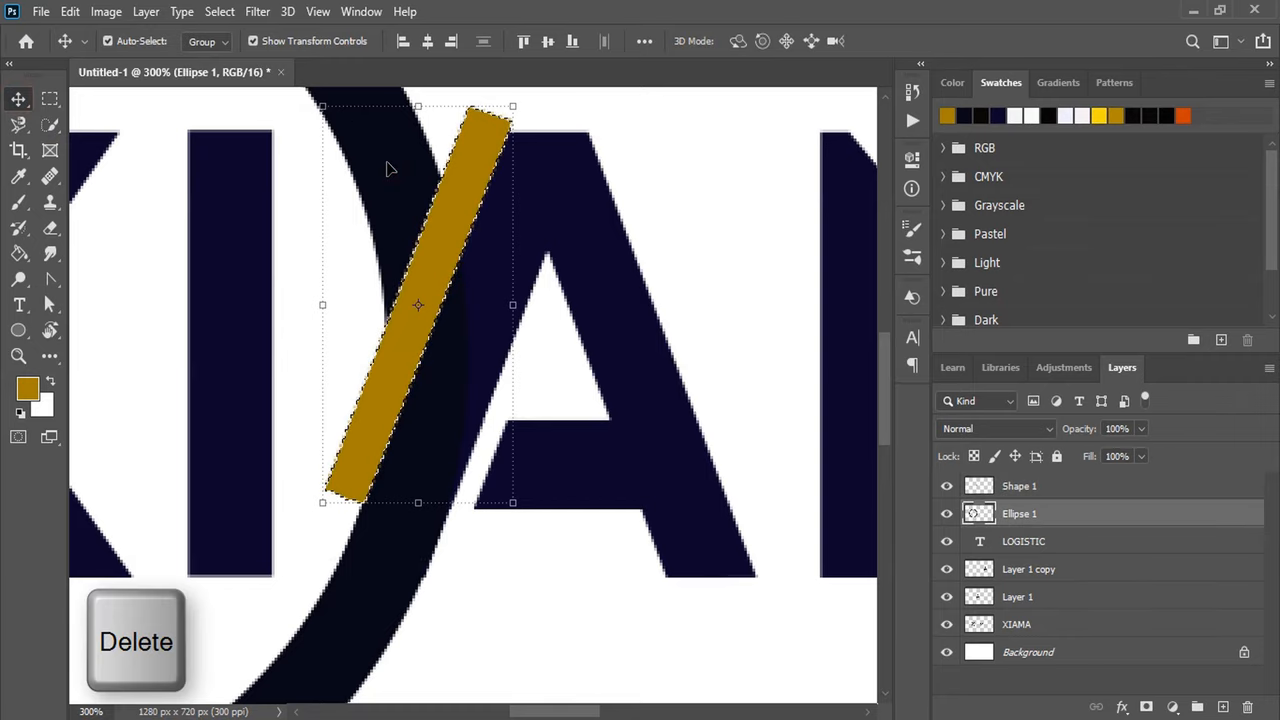
pyautogui.press('Ctrl+D')
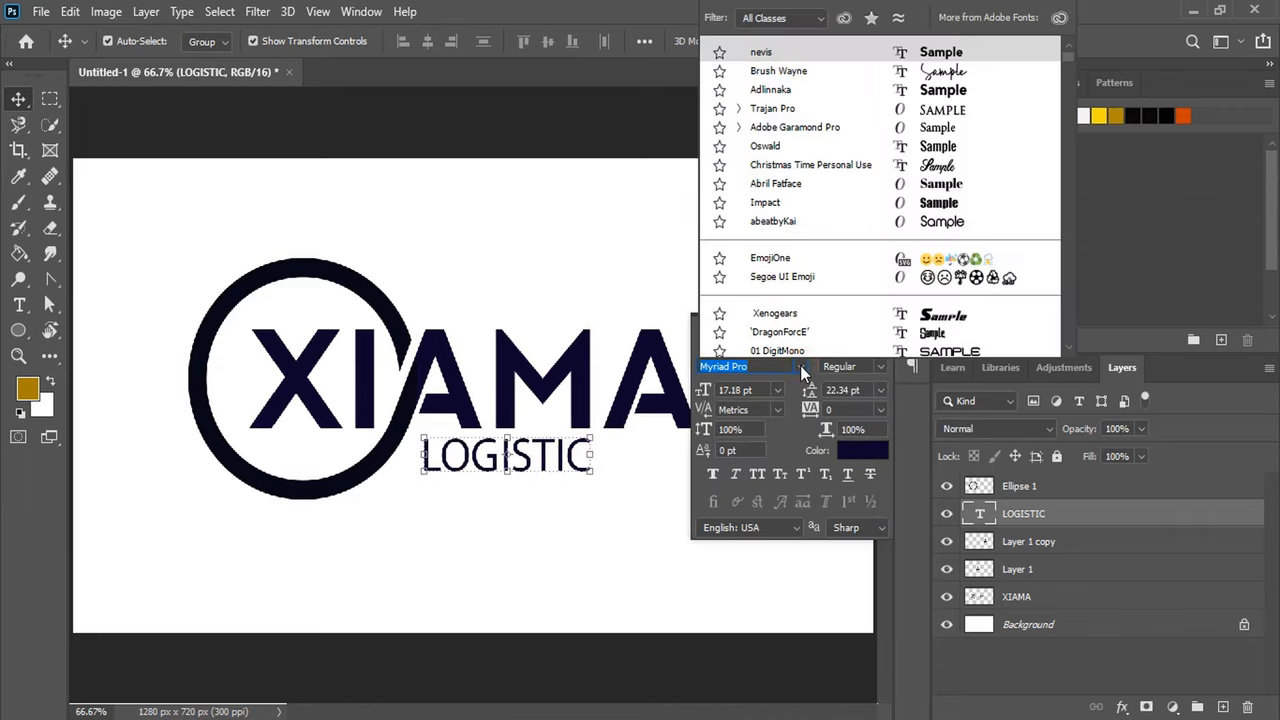
# Apply the nevis Bold typeface to the LOGISTIC tagline with wide tracking
pyautogui.click(758, 52)
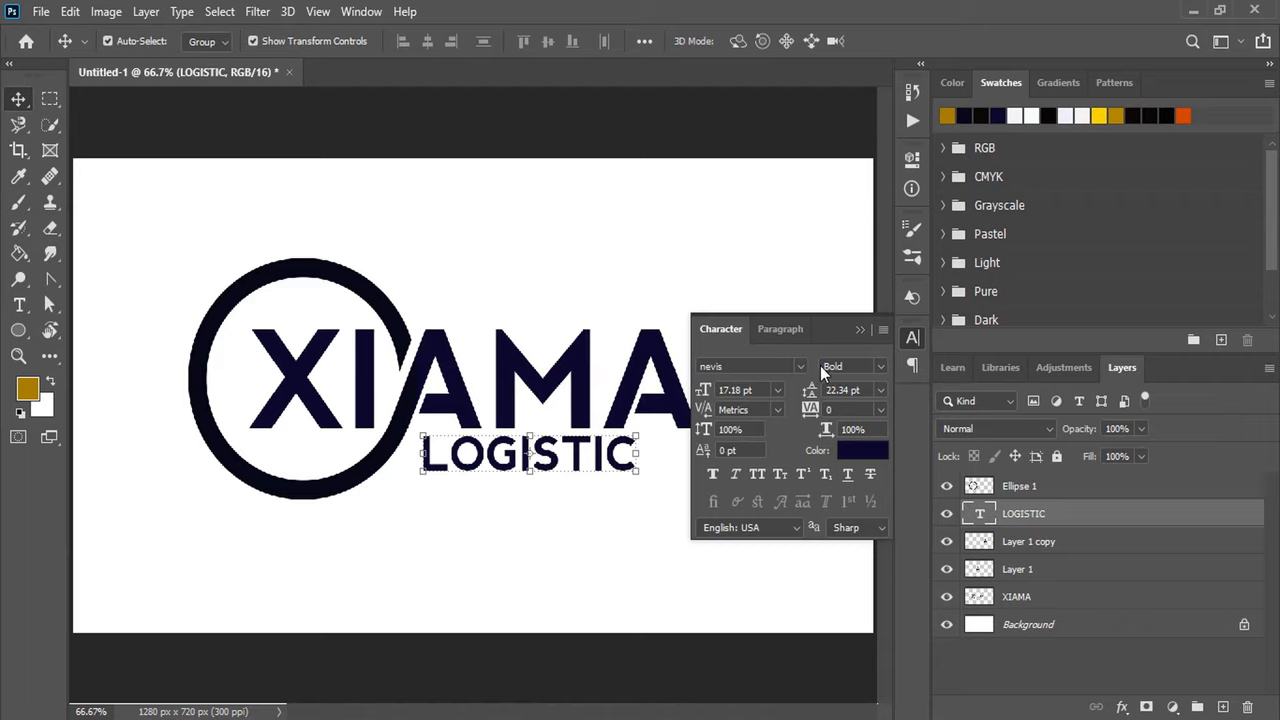
pyautogui.moveTo(824, 368)
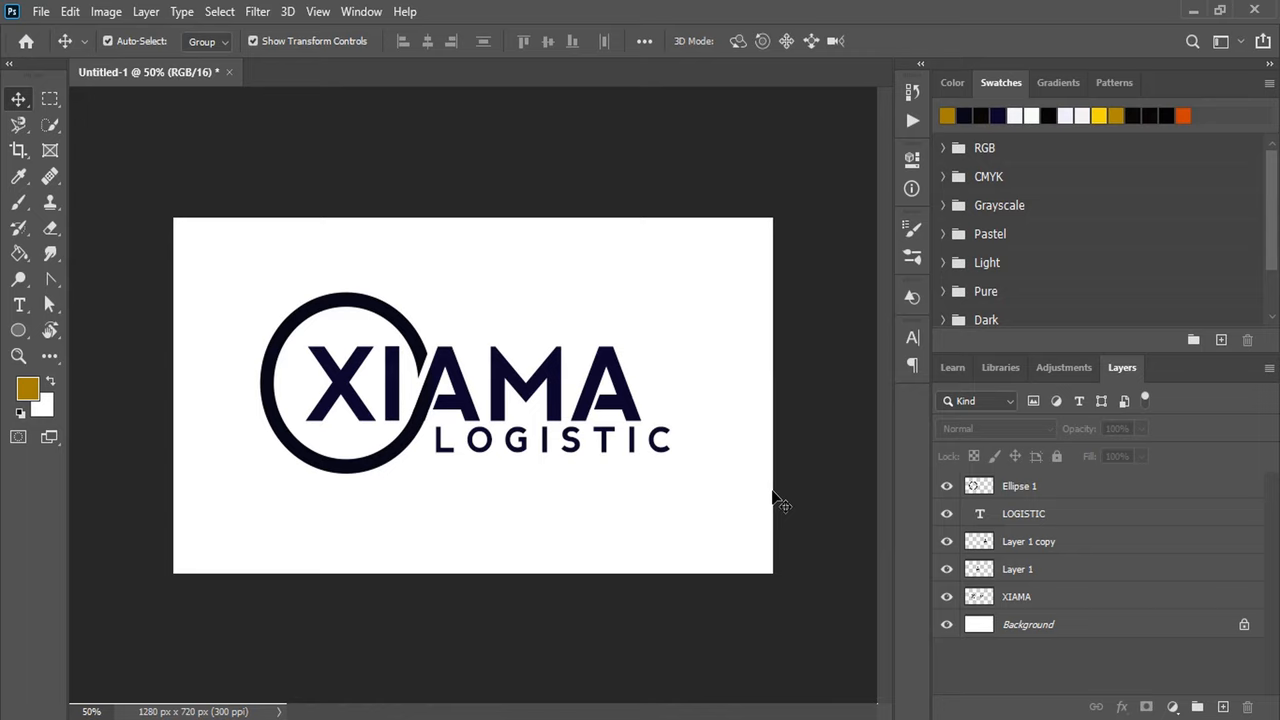
# Narrow the LOGISTIC tagline with Free Transform so it fits beneath XIAMA
pyautogui.click(1022, 512)
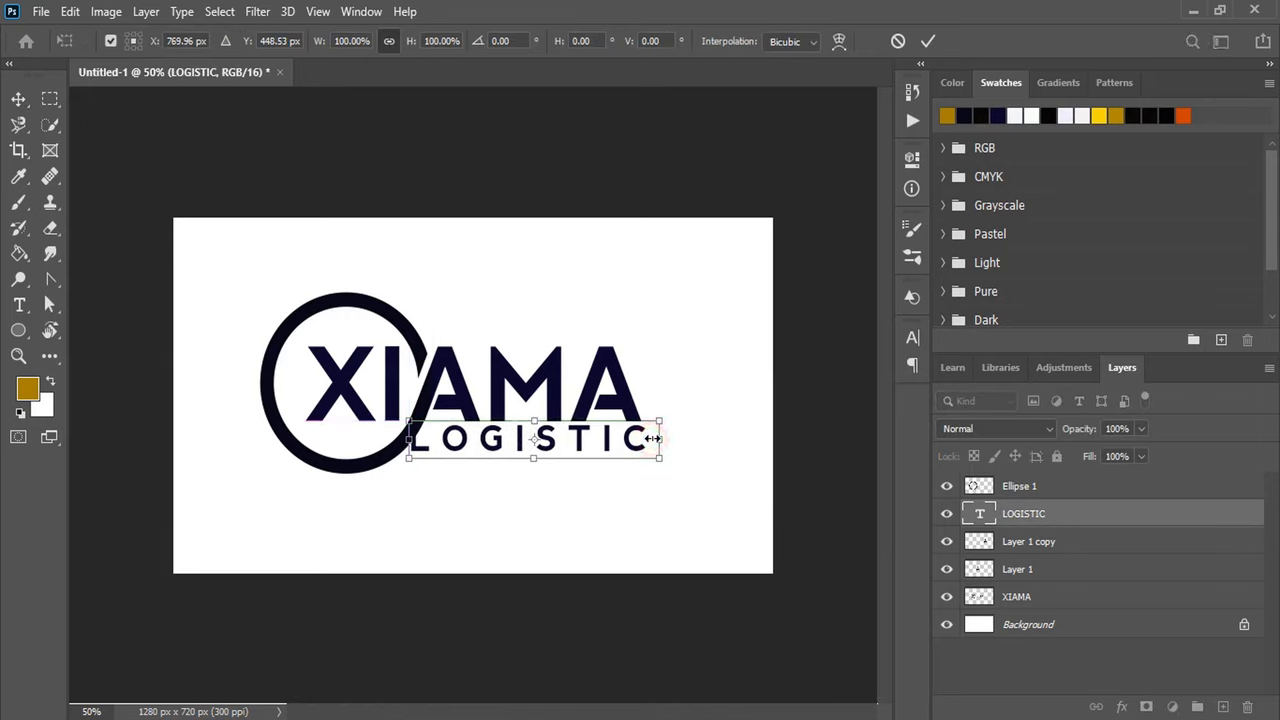
pyautogui.moveTo(660, 438); pyautogui.dragTo(650, 442)
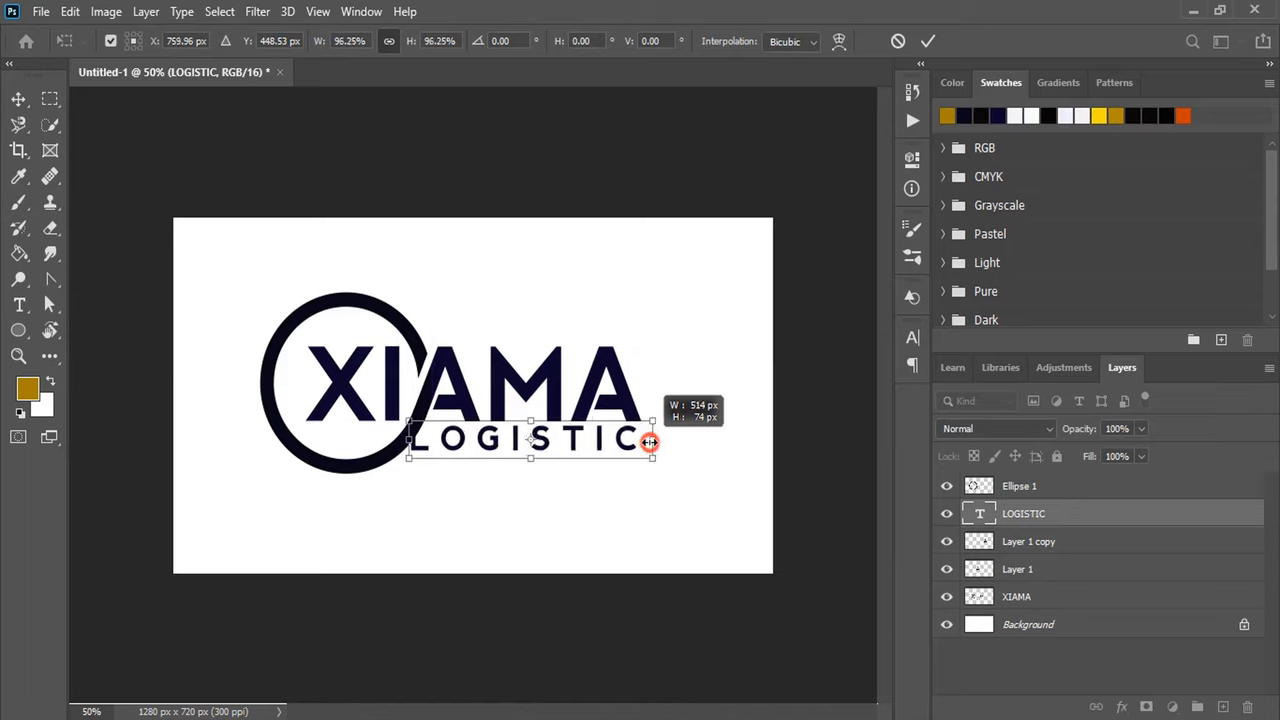
pyautogui.moveTo(650, 442); pyautogui.dragTo(408, 444)
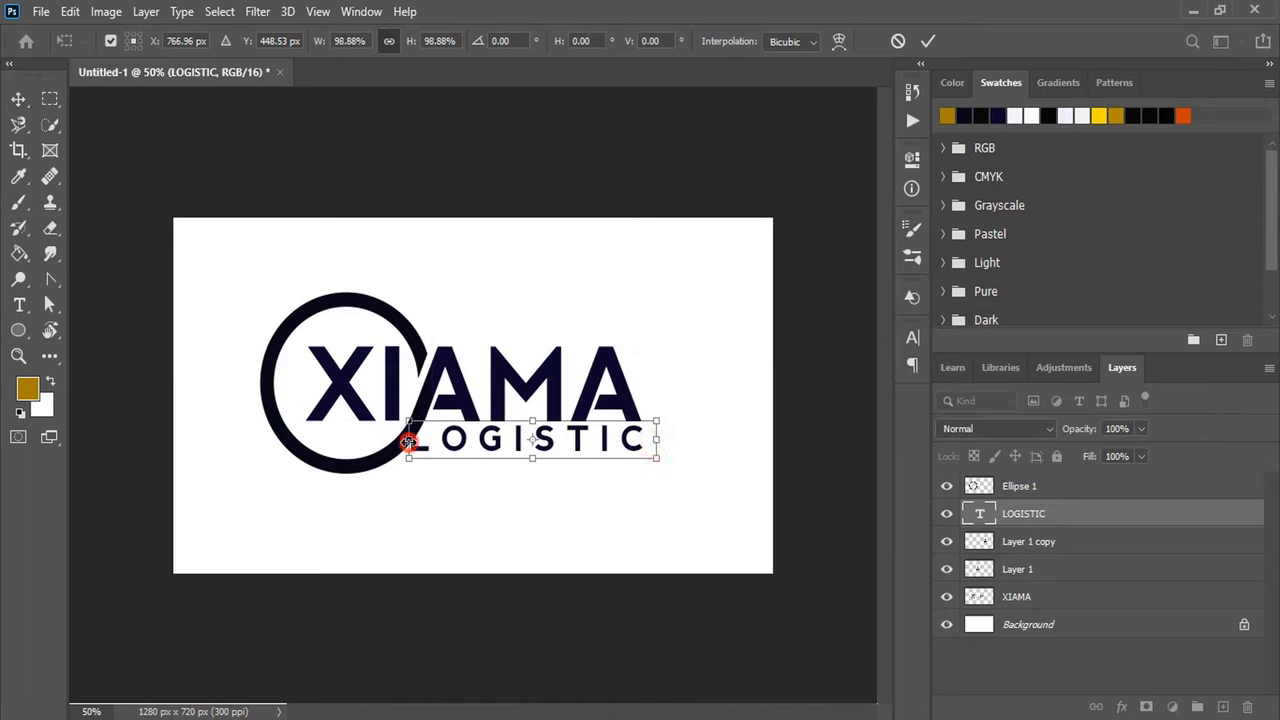
pyautogui.moveTo(408, 442); pyautogui.dragTo(434, 442)
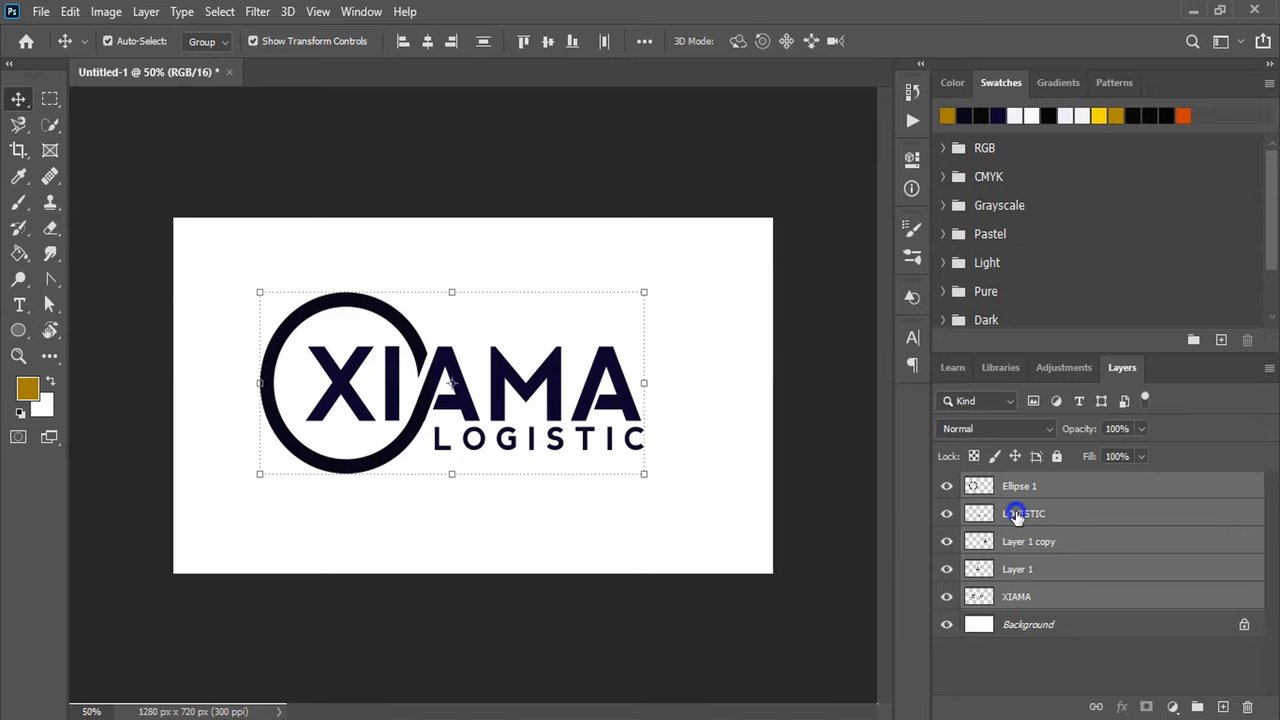
# Merge the logo layers into one and unlock Background into Layer 0
pyautogui.rightClick(1012, 512)
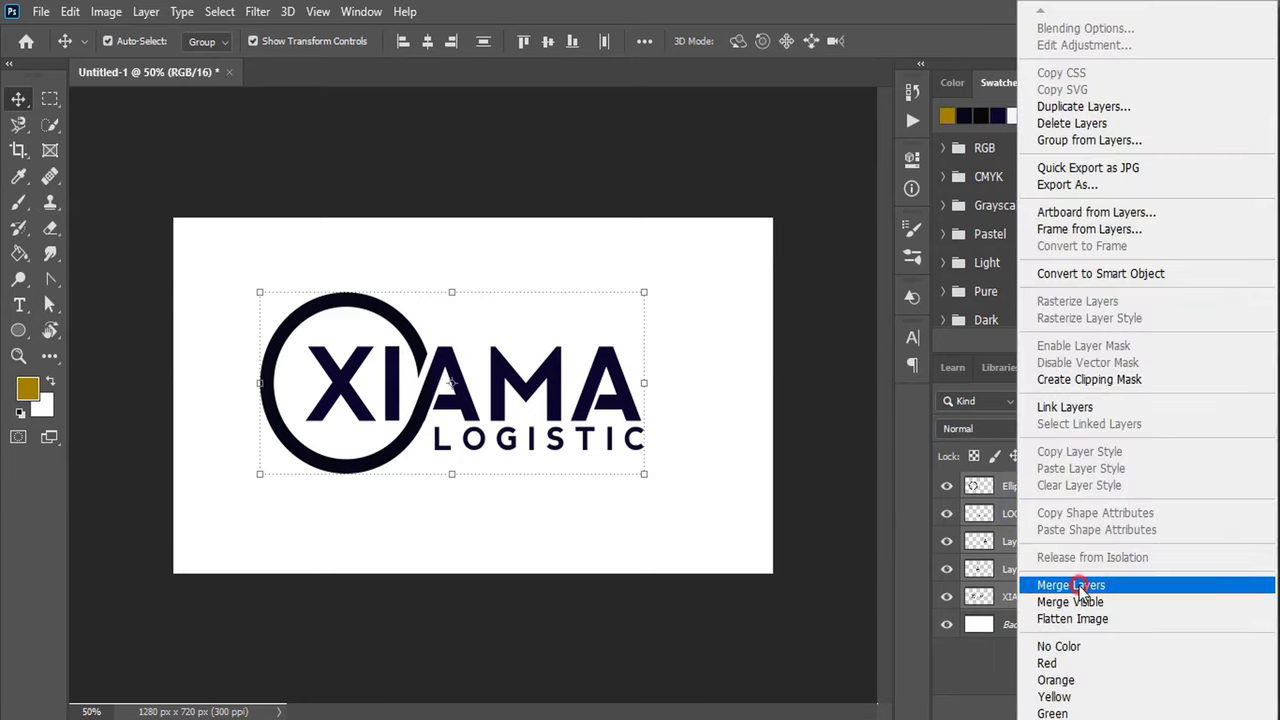
pyautogui.click(1068, 584)
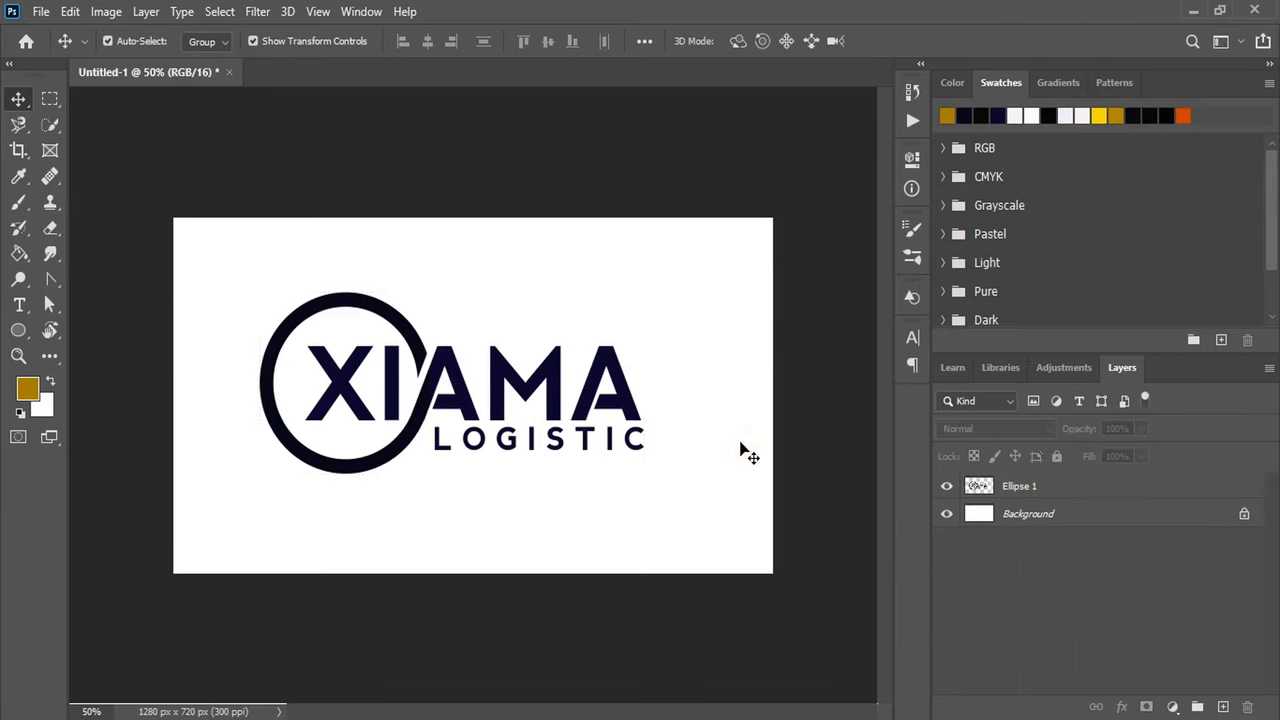
pyautogui.doubleClick(1028, 512)
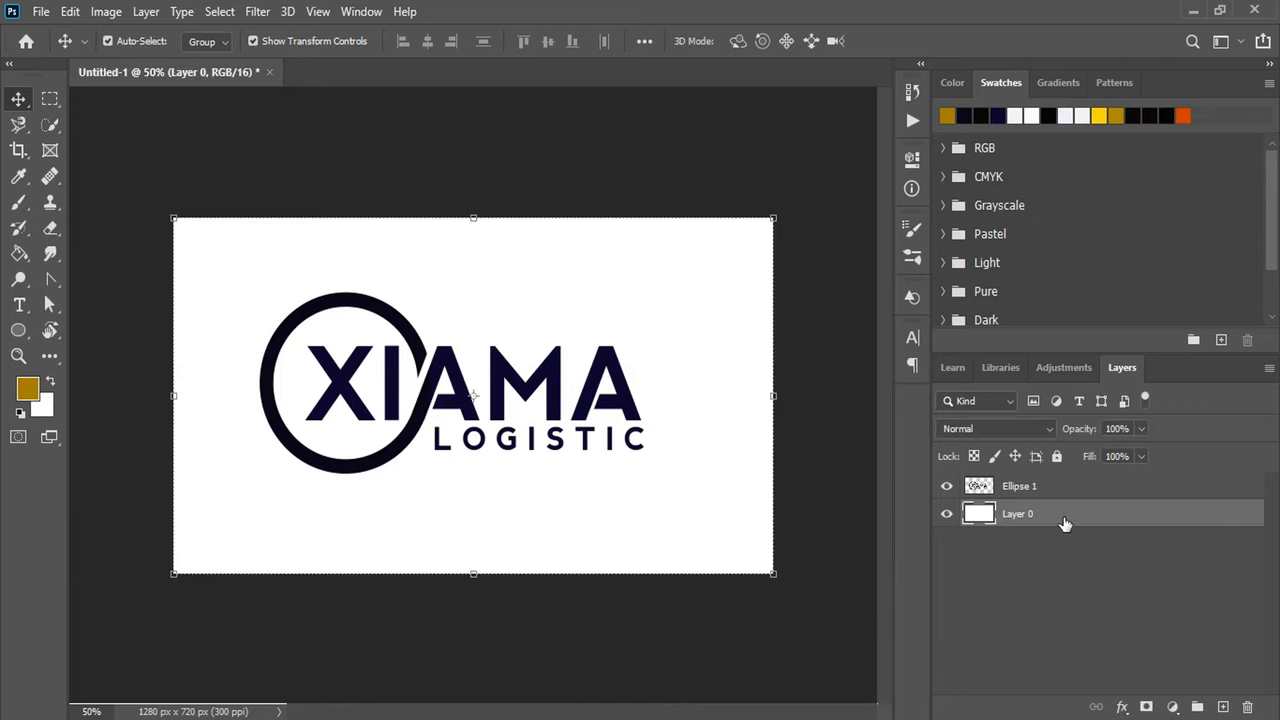
# Add a Solid Color fill layer in near-black #000006 over the canvas
pyautogui.click(1188, 704)
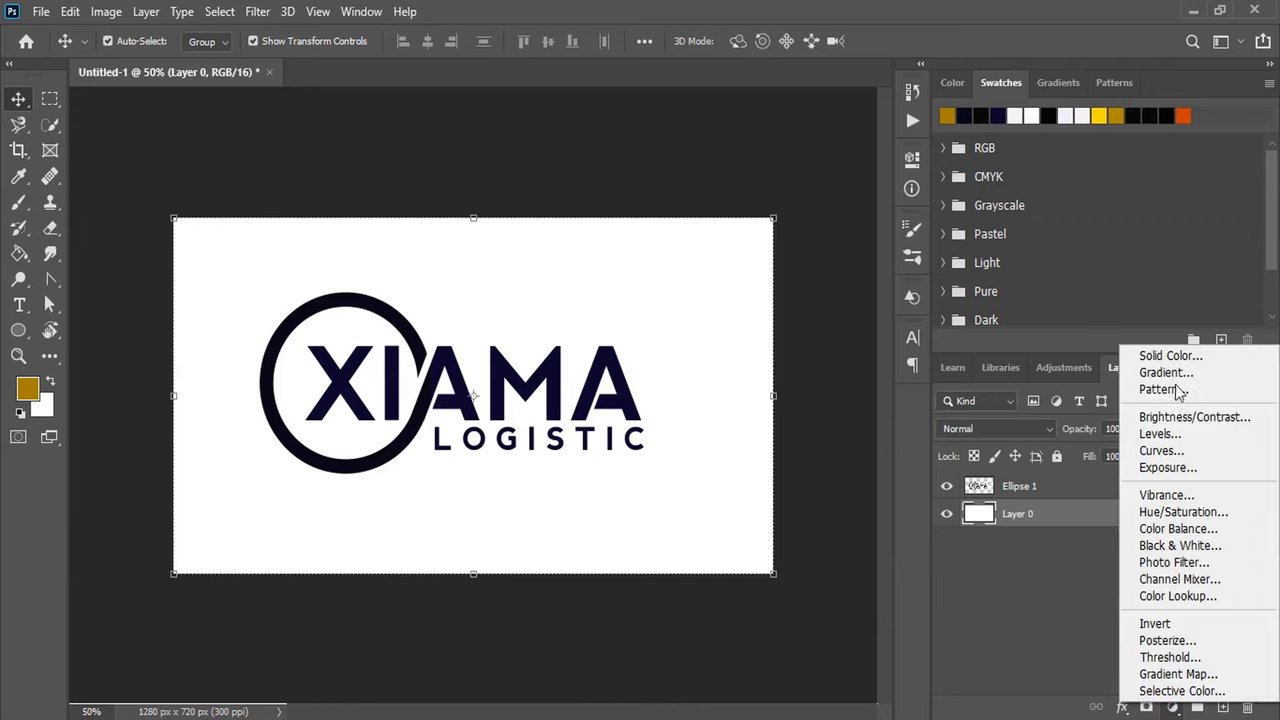
pyautogui.click(1170, 356)
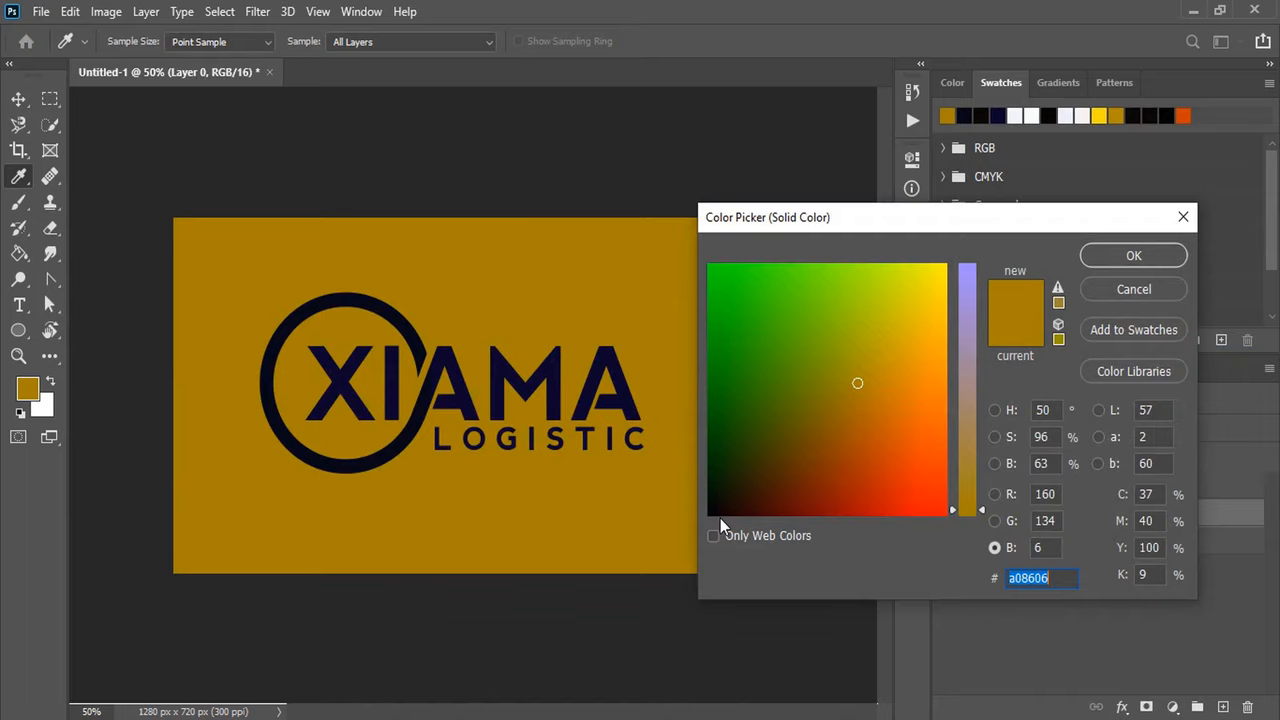
pyautogui.click(712, 512)
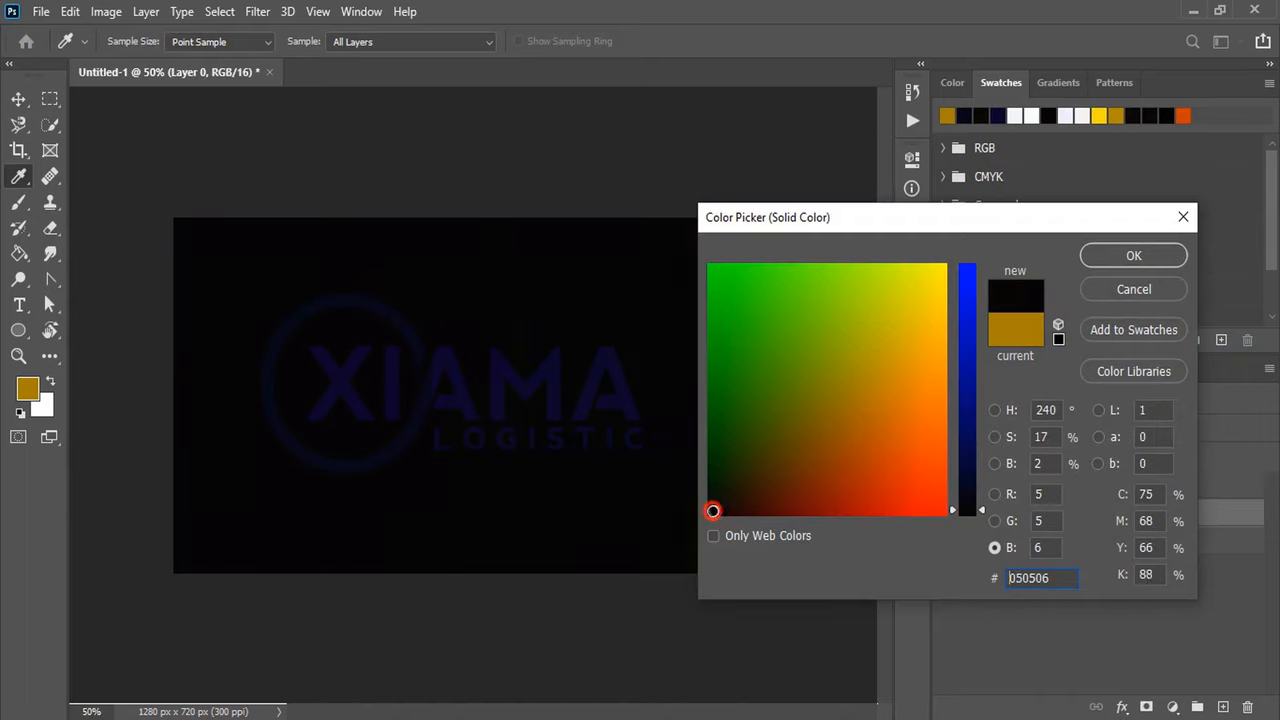
pyautogui.click(712, 512)
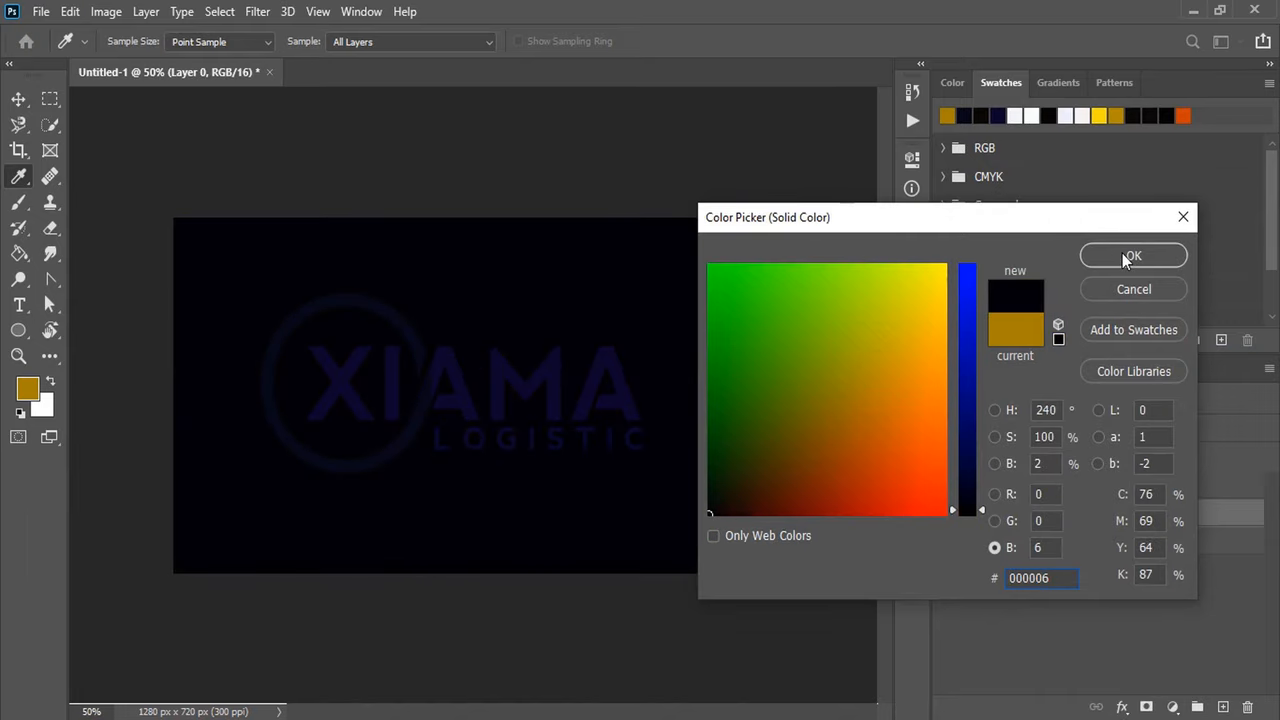
pyautogui.click(1132, 256)
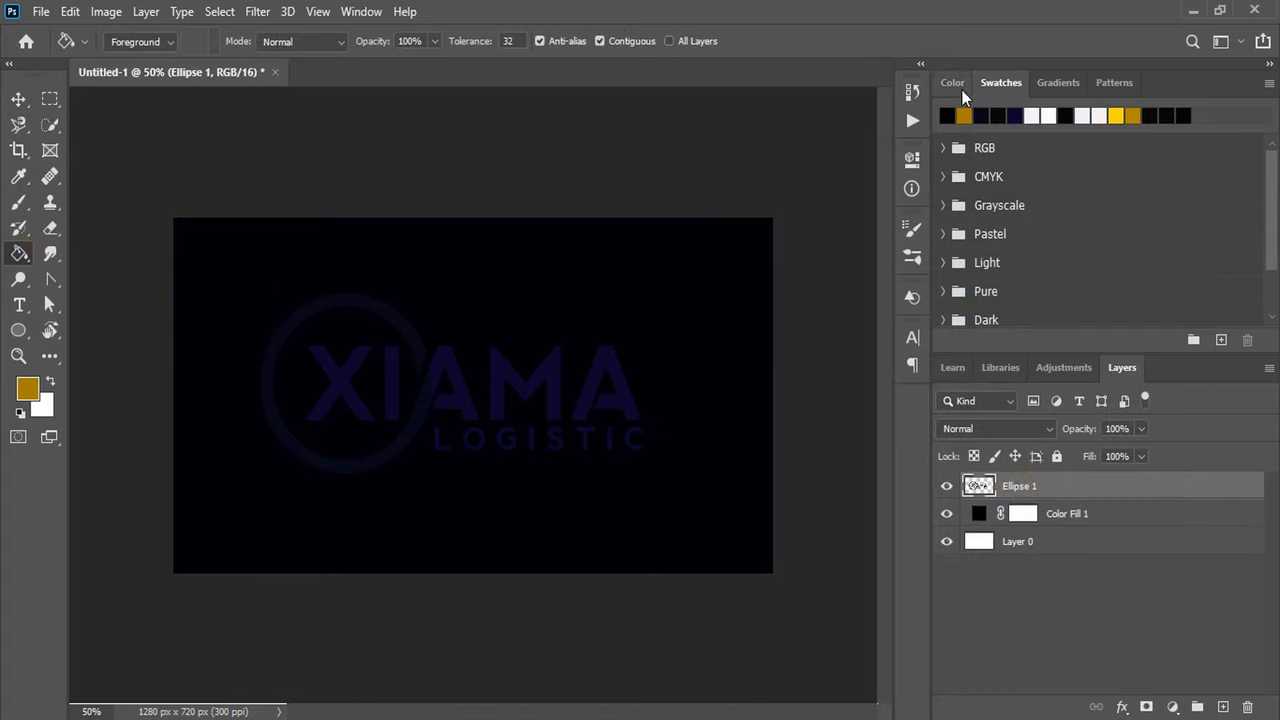
pyautogui.click(952, 82)
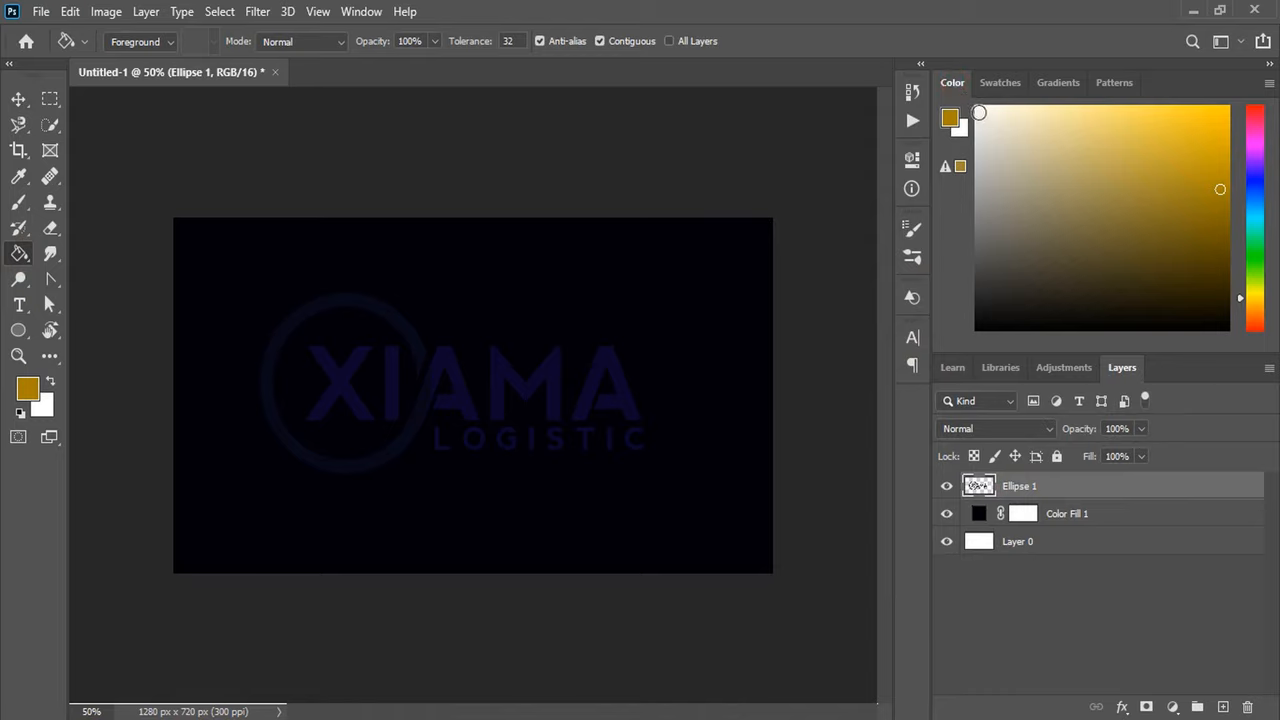